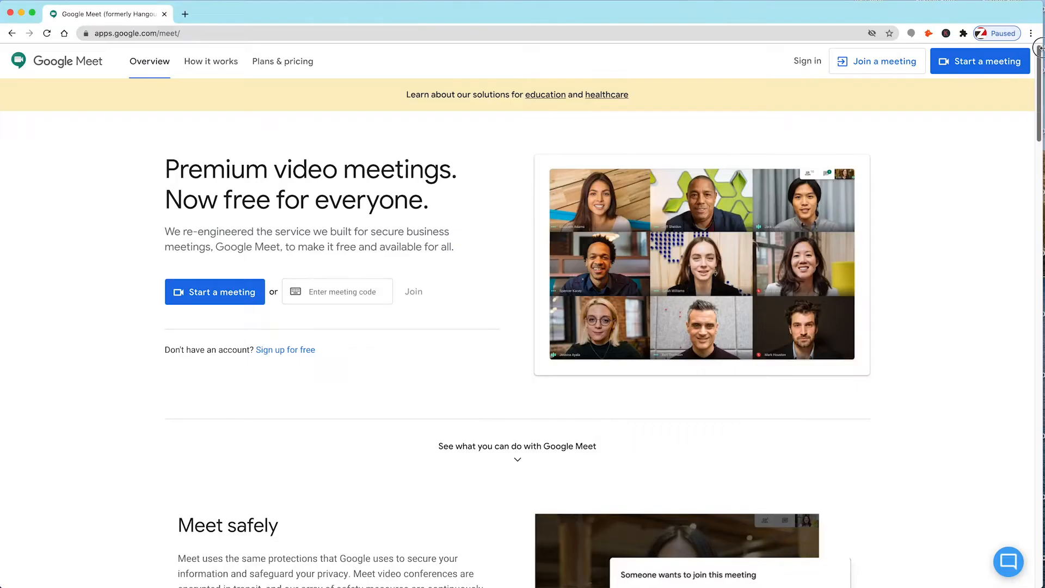
# - Scroll down the apps.google.com/meet overview page to review its features
pyautogui.scroll(-3)
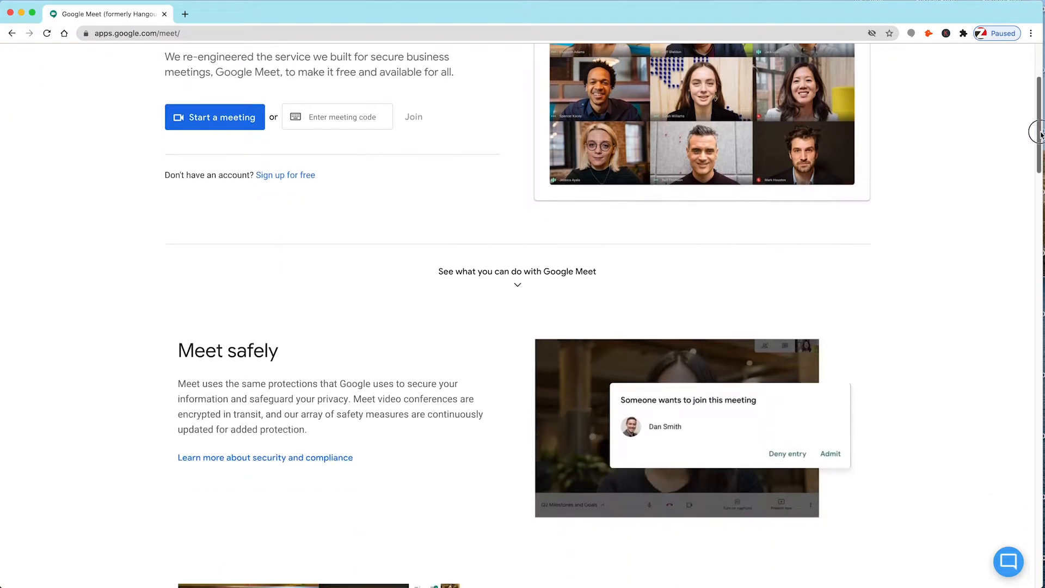
pyautogui.scroll(-3)
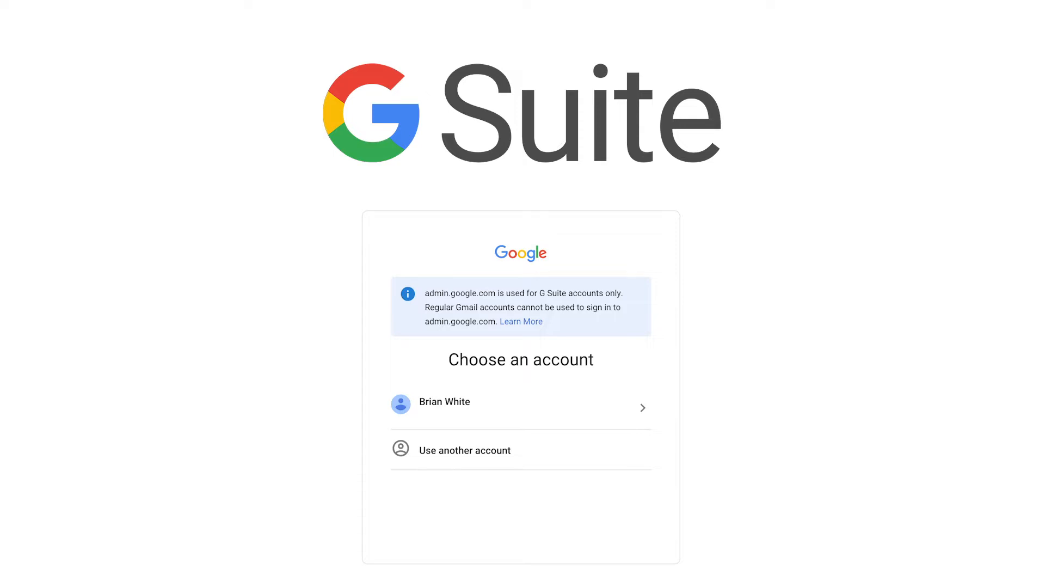
# - Sign in with the listed account and open Gmail from the Your apps grid
pyautogui.click(443, 401)
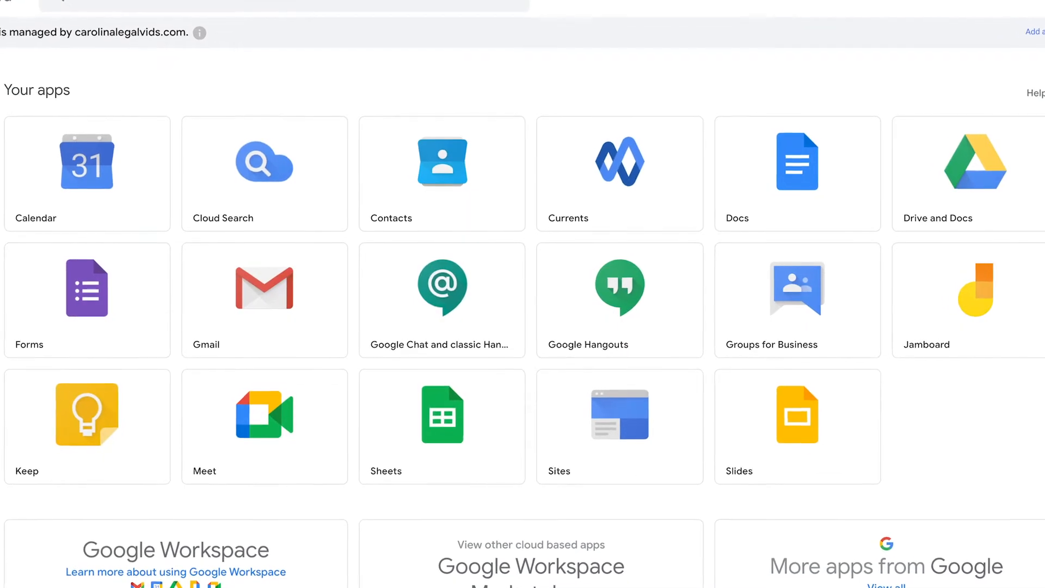
pyautogui.scroll(-3)
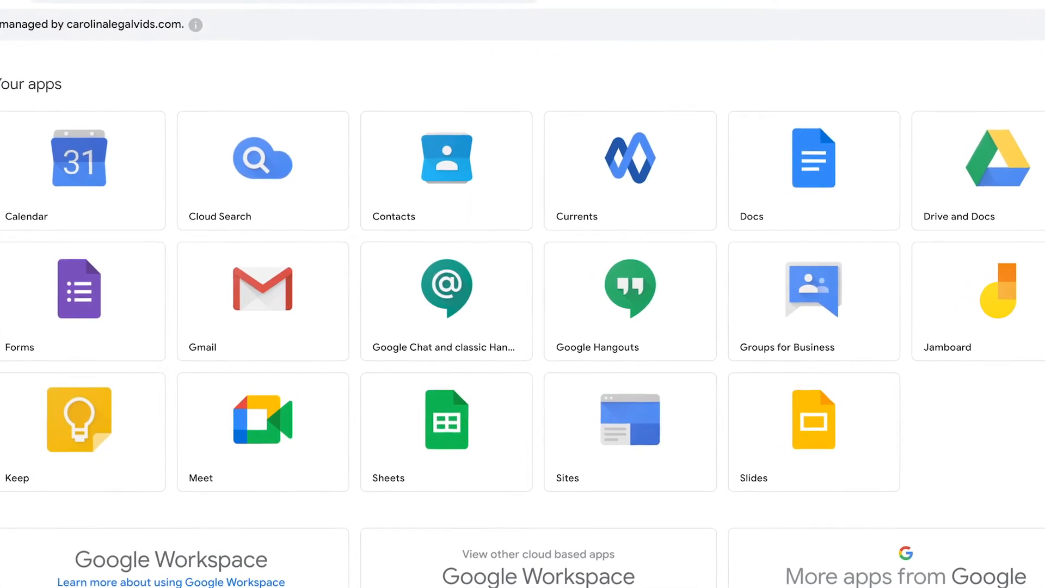
pyautogui.click(262, 288)
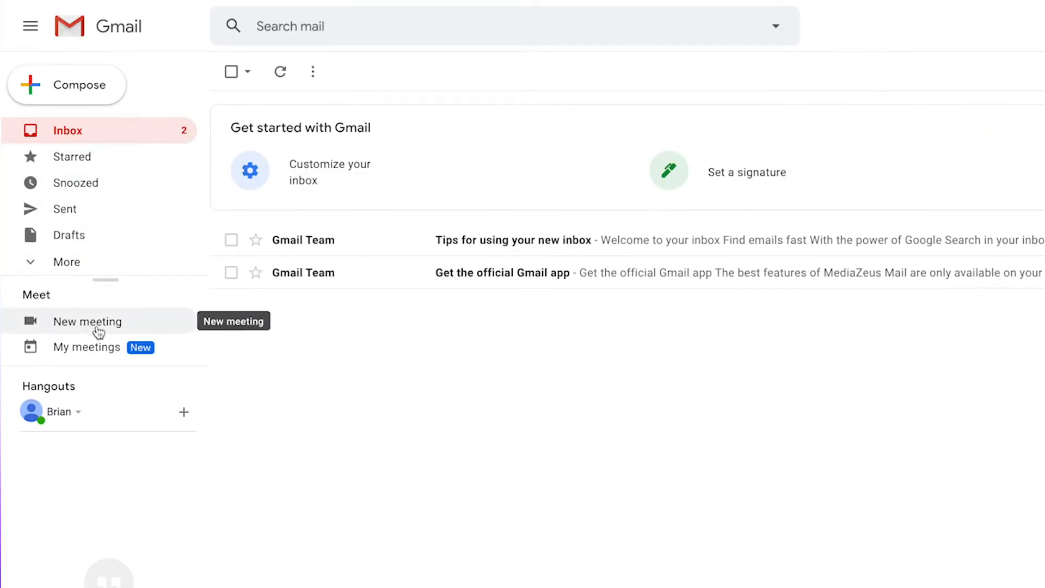
# - Start a new meeting from the Meet section of the Gmail sidebar
pyautogui.click(87, 321)
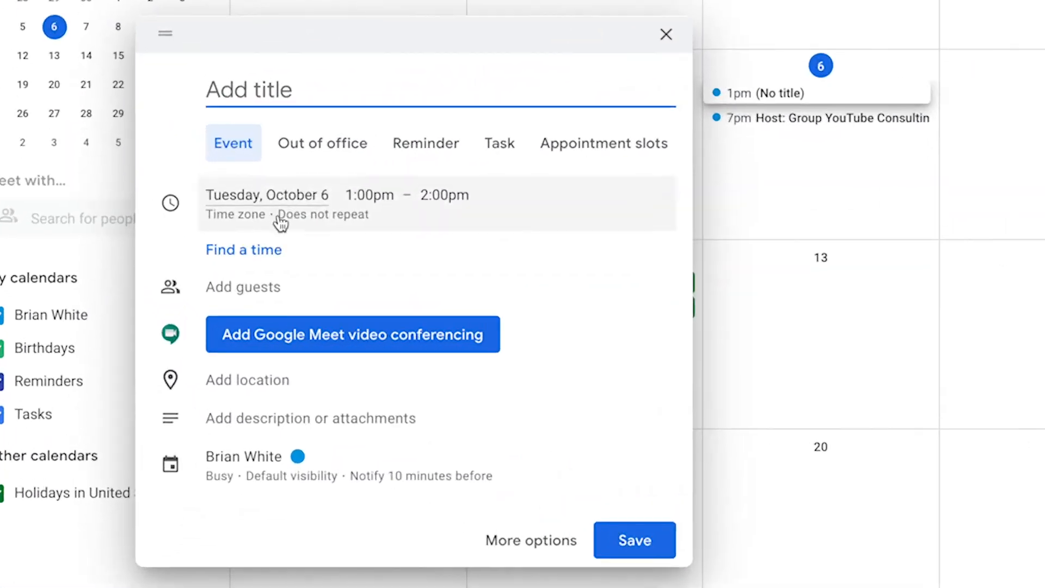
pyautogui.moveTo(487, 352)
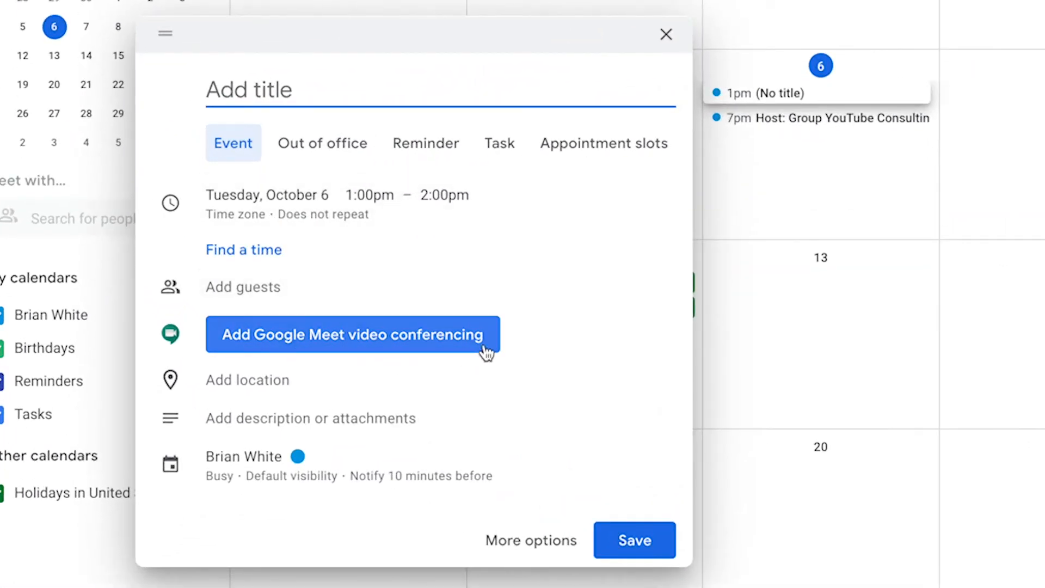
pyautogui.click(351, 335)
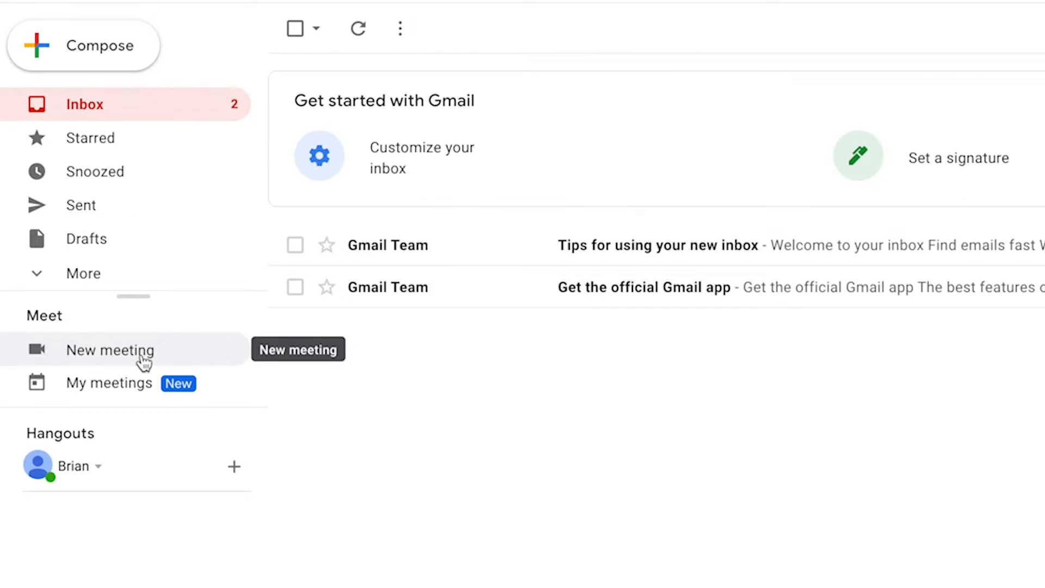
pyautogui.click(108, 349)
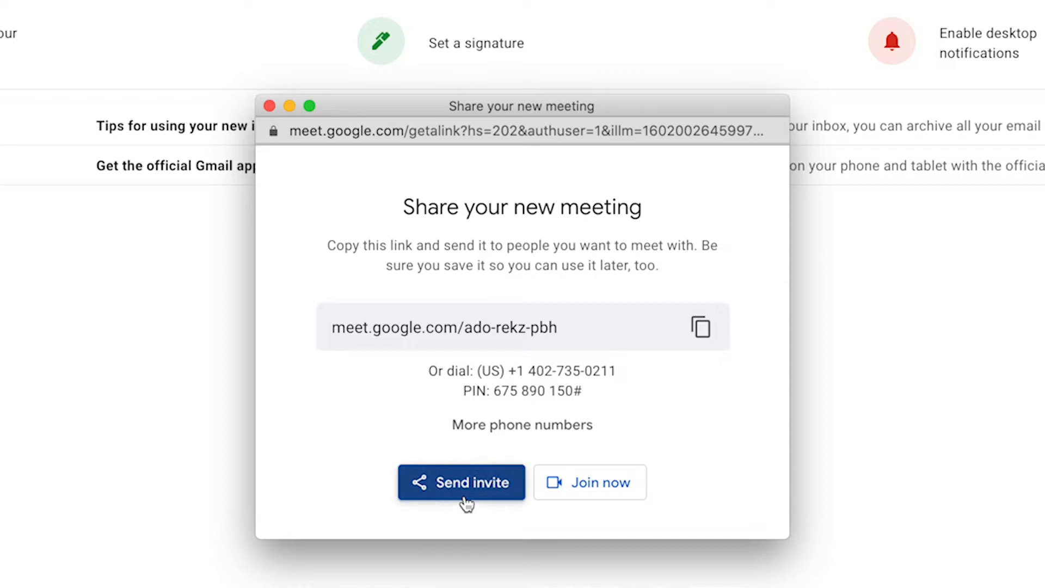
# - Review the Share your new meeting popup with its link and dial-in, then return to the inbox
pyautogui.click(461, 482)
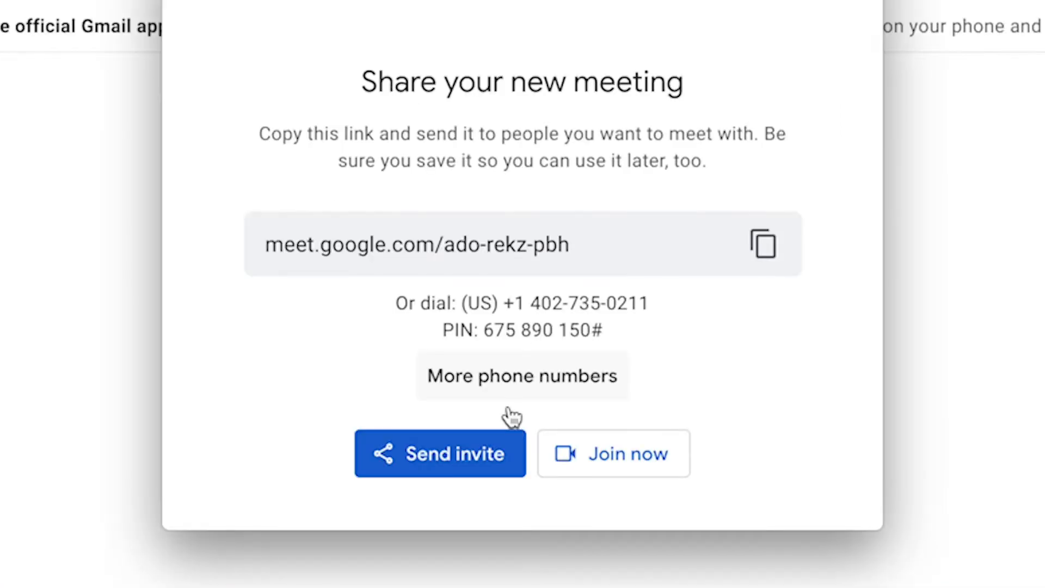
pyautogui.click(613, 453)
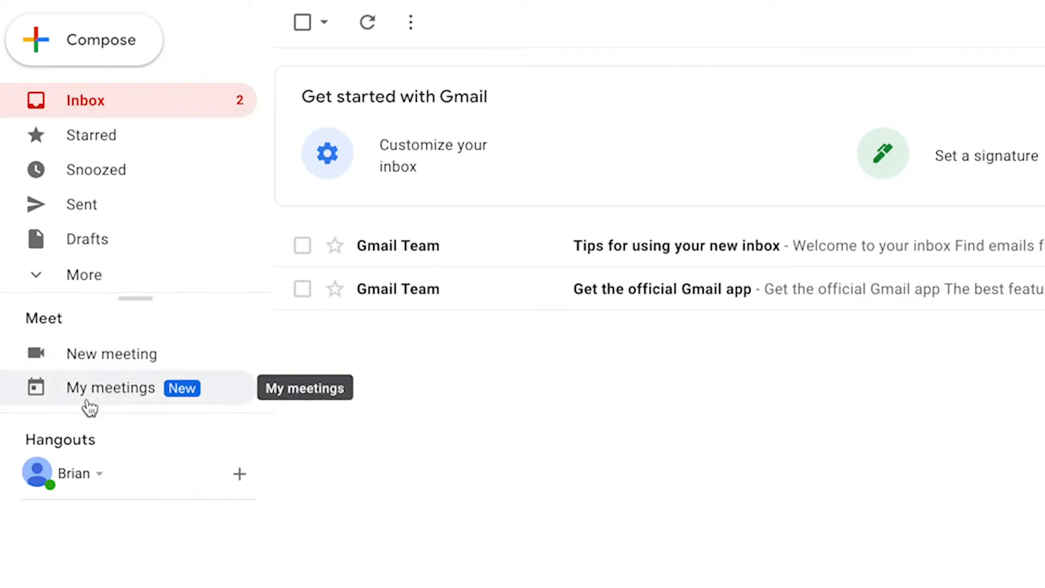
# - Show My meetings, listing Host: Group YouTube Consulting with its Meet link and dial-in
pyautogui.click(109, 388)
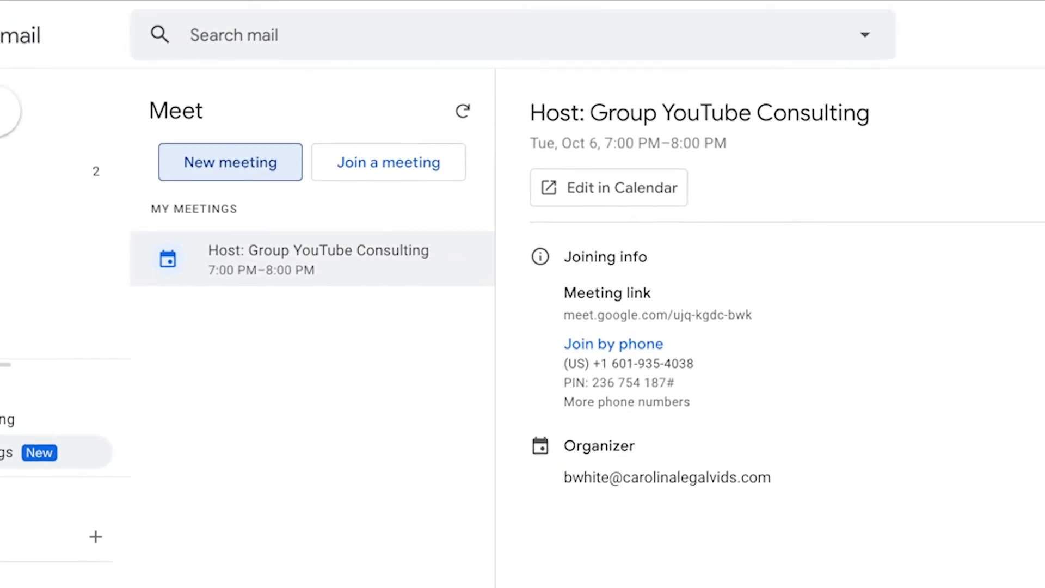
pyautogui.moveTo(370, 377)
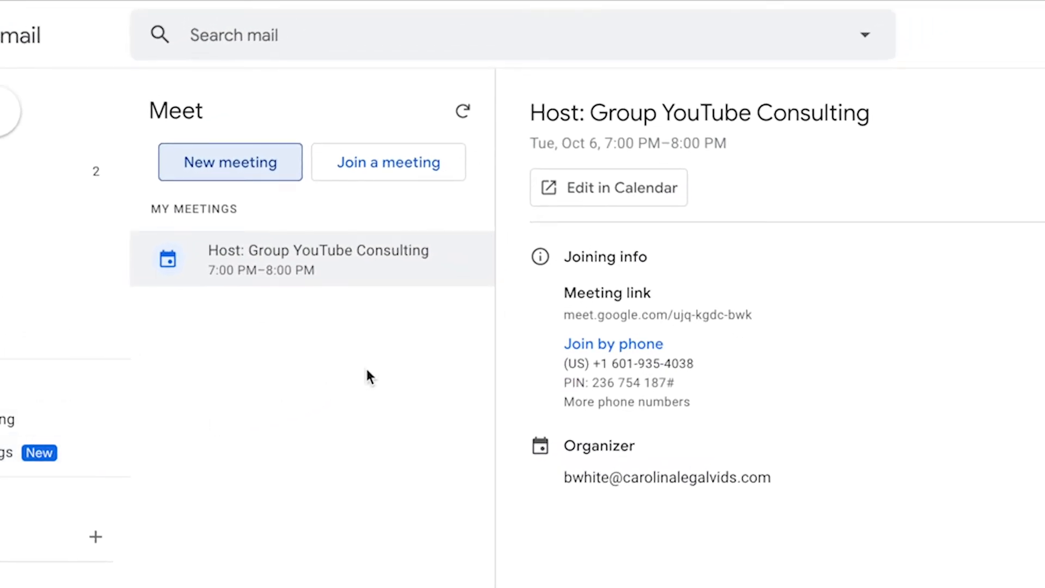
pyautogui.moveTo(383, 180)
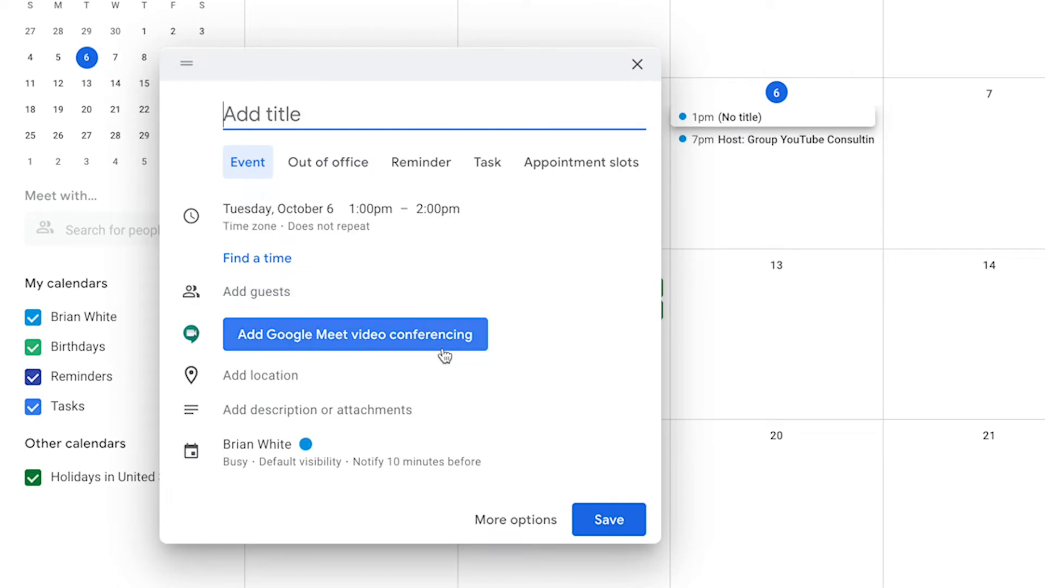
# - Add Meet video conferencing to the event, show its meeting ID and dial-in numbers, and add a live stream
pyautogui.click(353, 334)
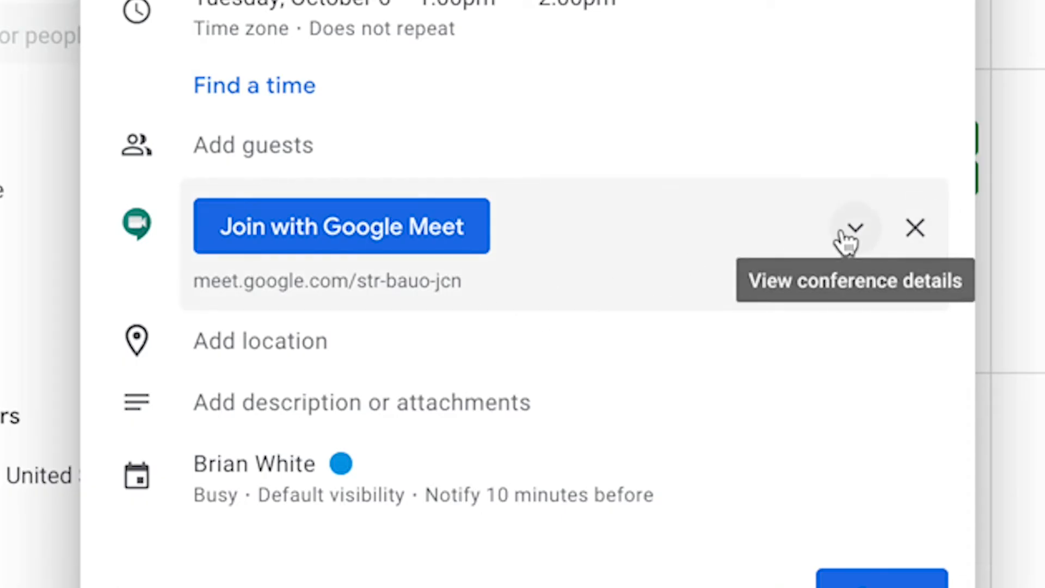
pyautogui.click(855, 227)
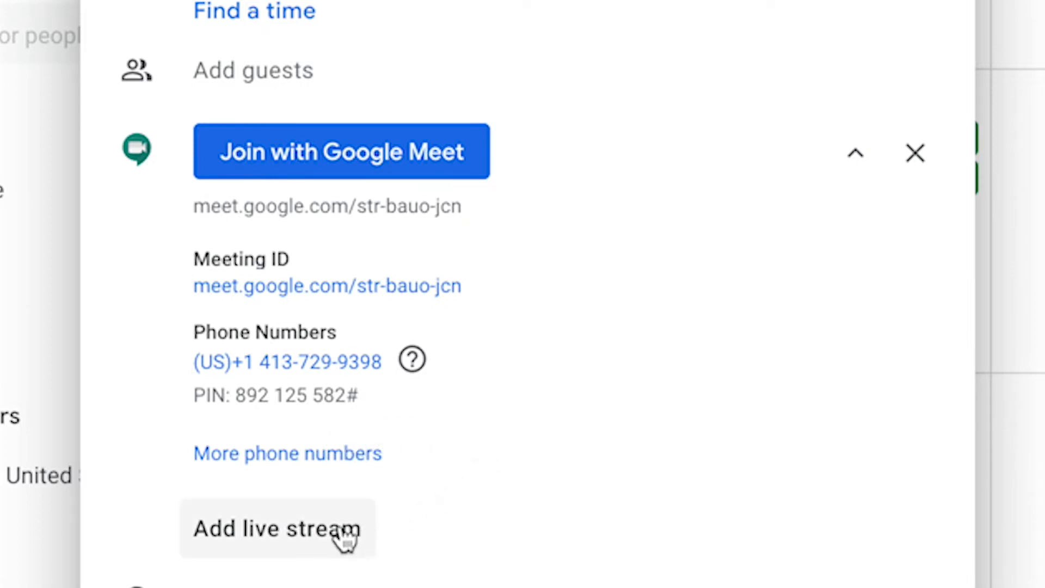
pyautogui.click(341, 151)
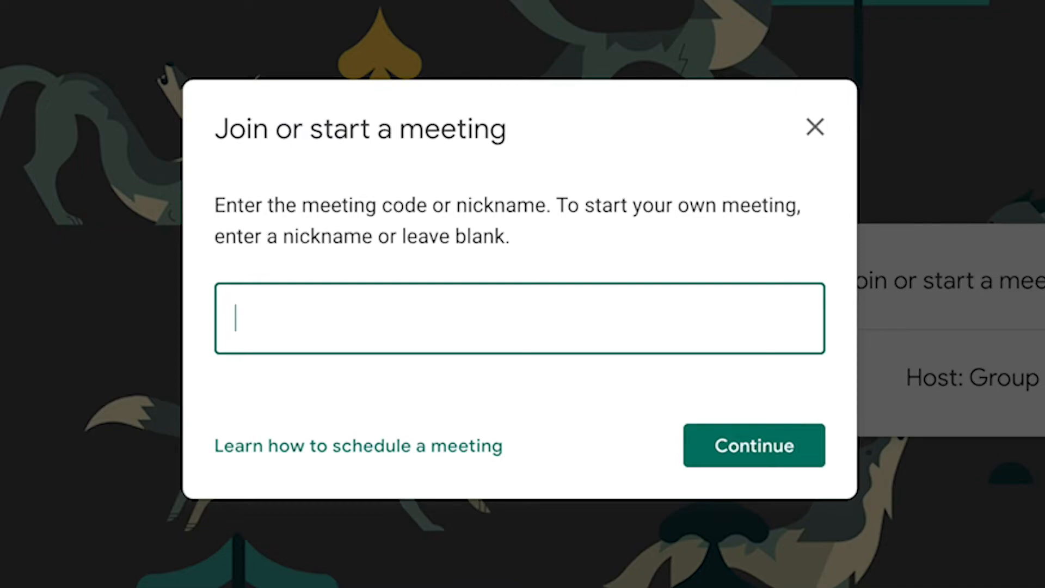
# - Dismiss the meeting code prompt and join the 7:00 PM Host: Group YouTube Consulting meeting
pyautogui.click(814, 126)
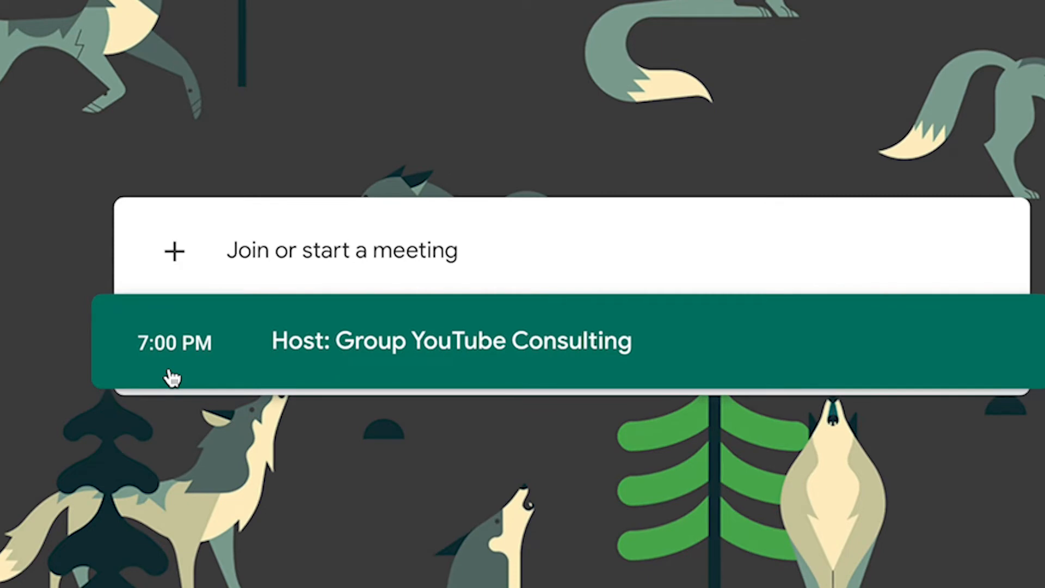
pyautogui.click(451, 341)
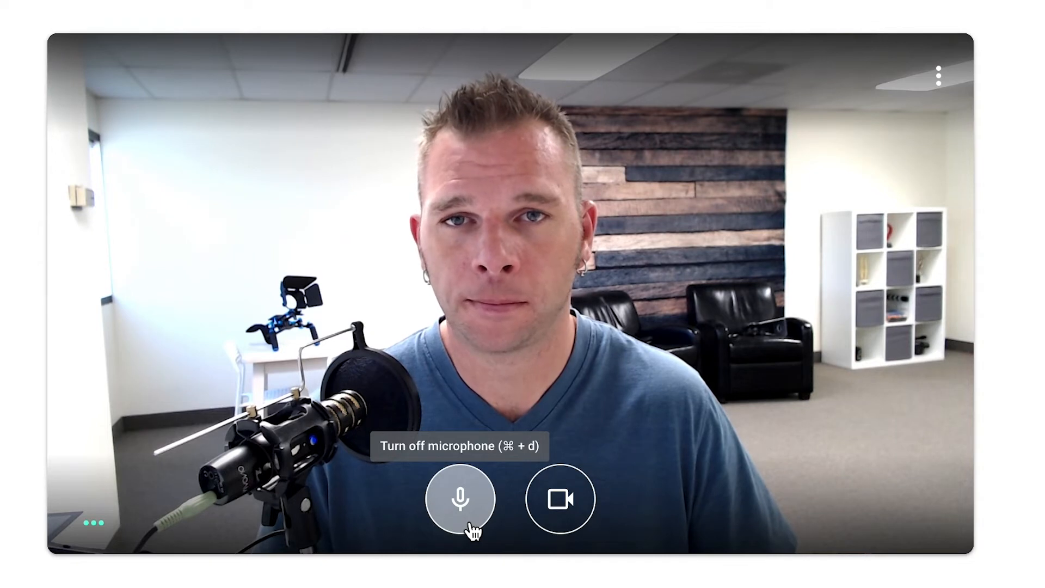
pyautogui.moveTo(560, 498)
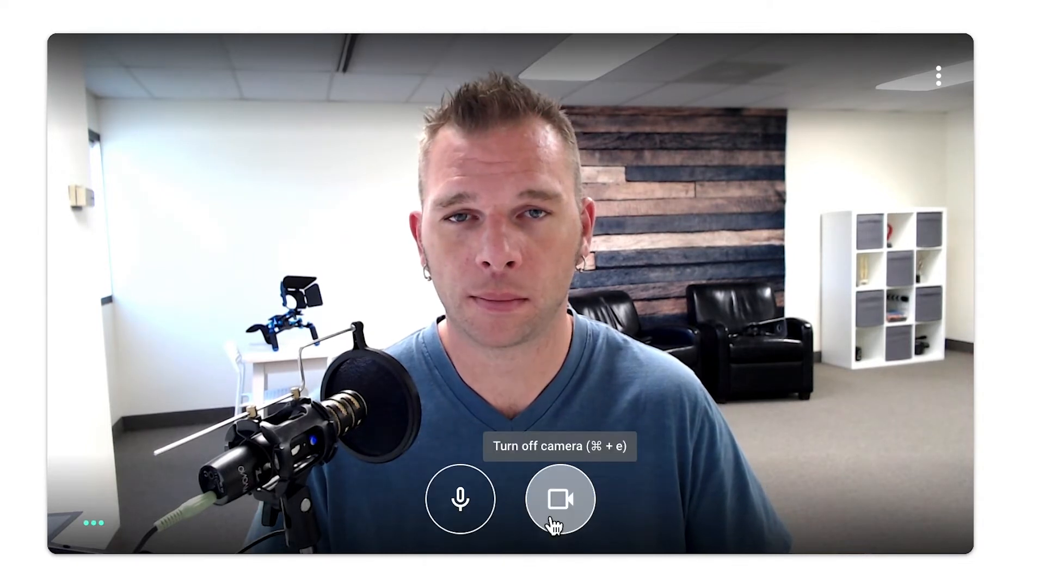
pyautogui.click(559, 500)
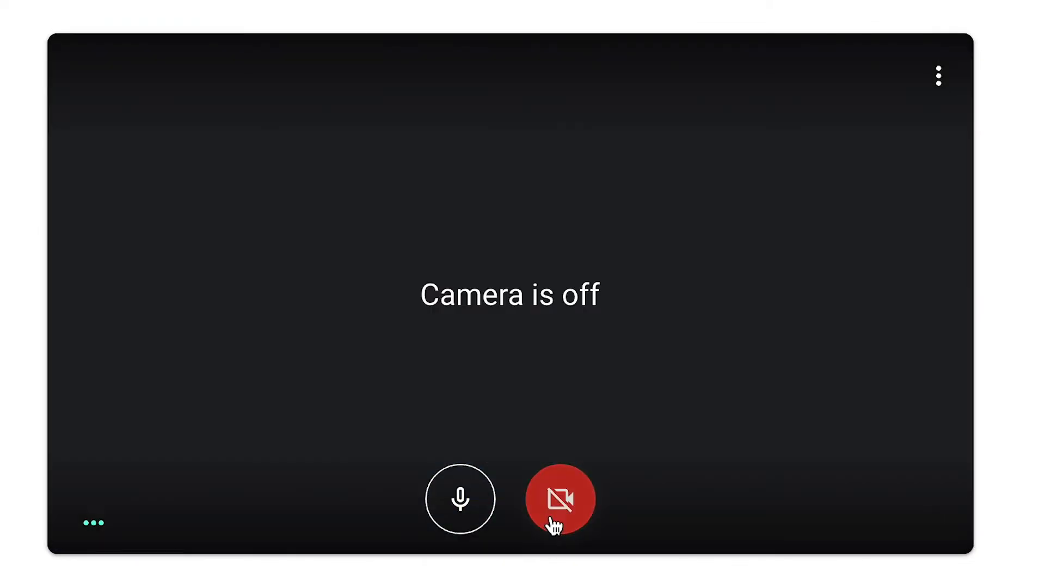
pyautogui.click(560, 499)
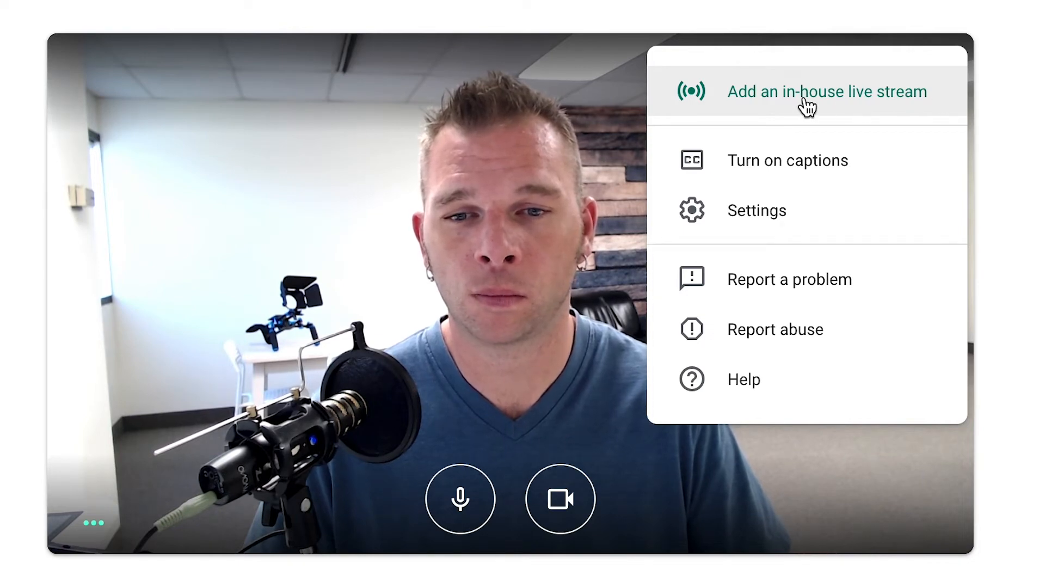
# - Open Settings from the three-dot menu, landing on the Audio options
pyautogui.click(827, 91)
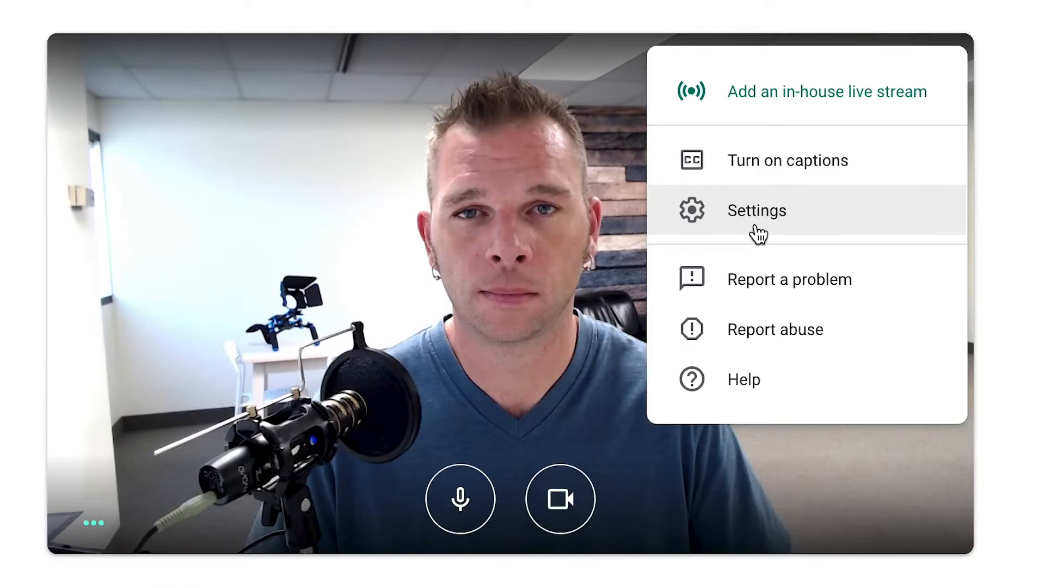
pyautogui.click(757, 210)
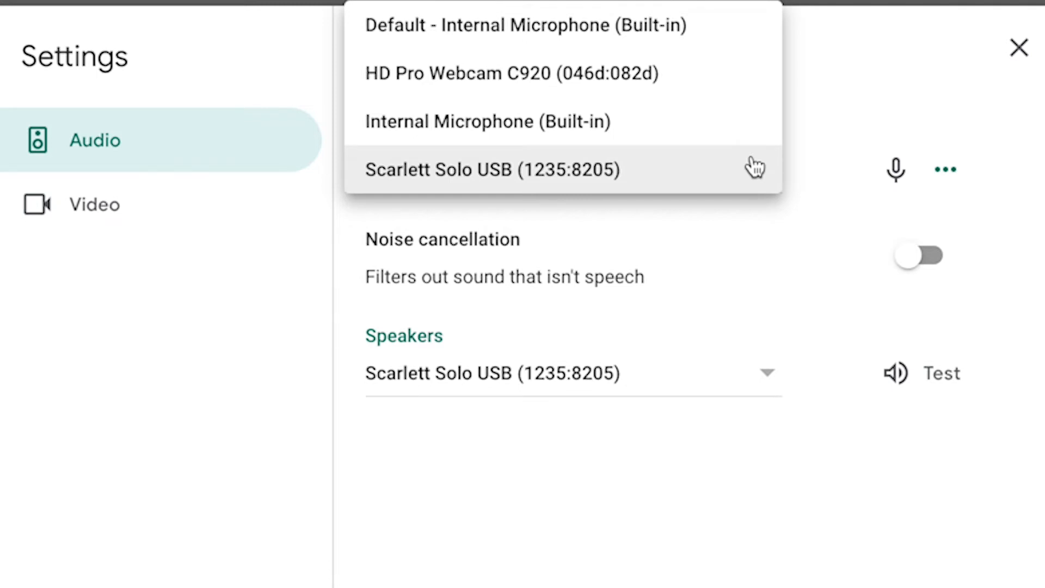
# - Use the Scarlett Solo USB as the microphone and switch noise cancellation on
pyautogui.click(493, 170)
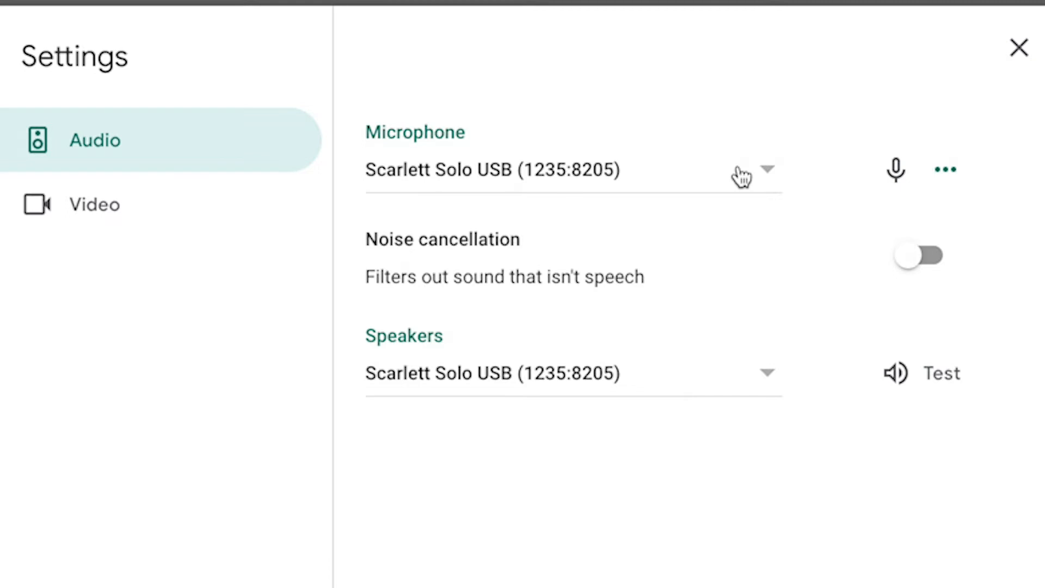
pyautogui.moveTo(656, 219)
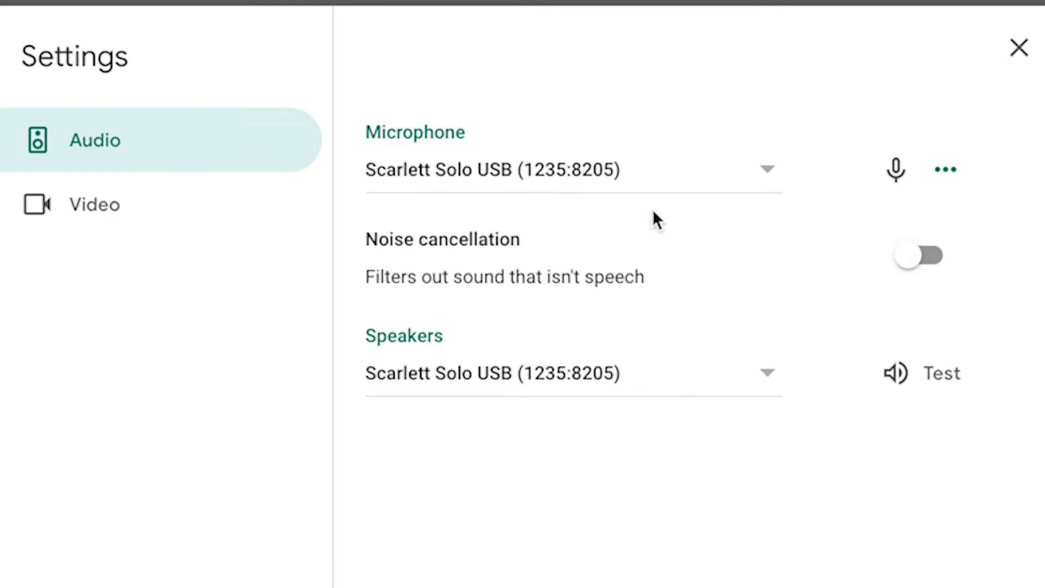
pyautogui.moveTo(664, 292)
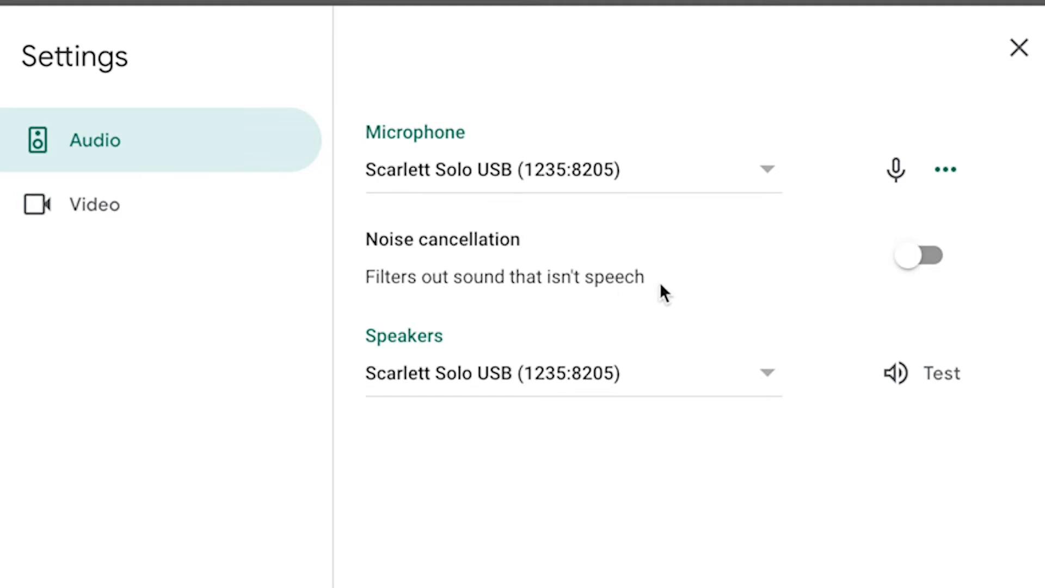
pyautogui.click(927, 255)
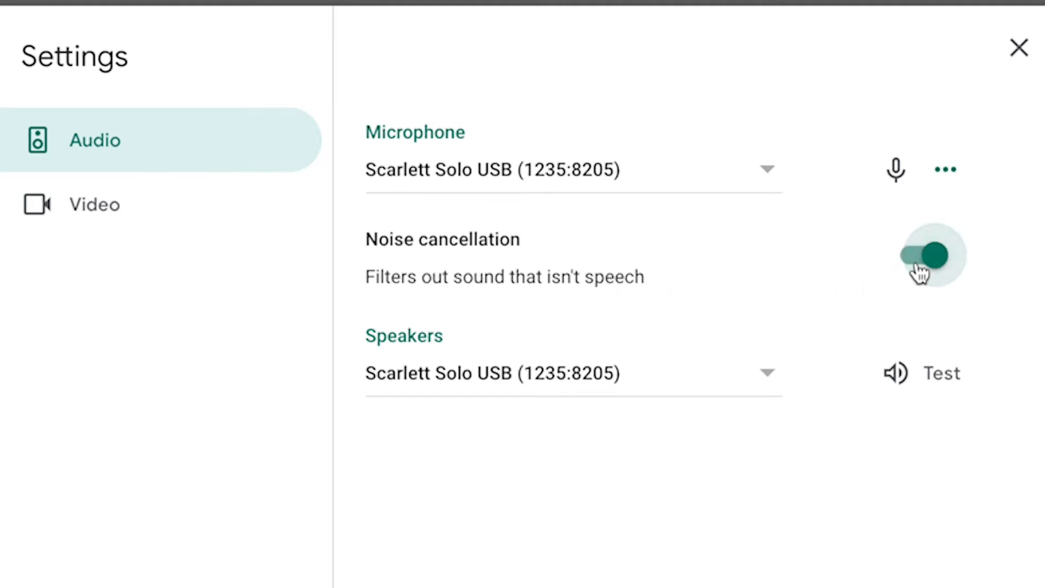
pyautogui.moveTo(794, 266)
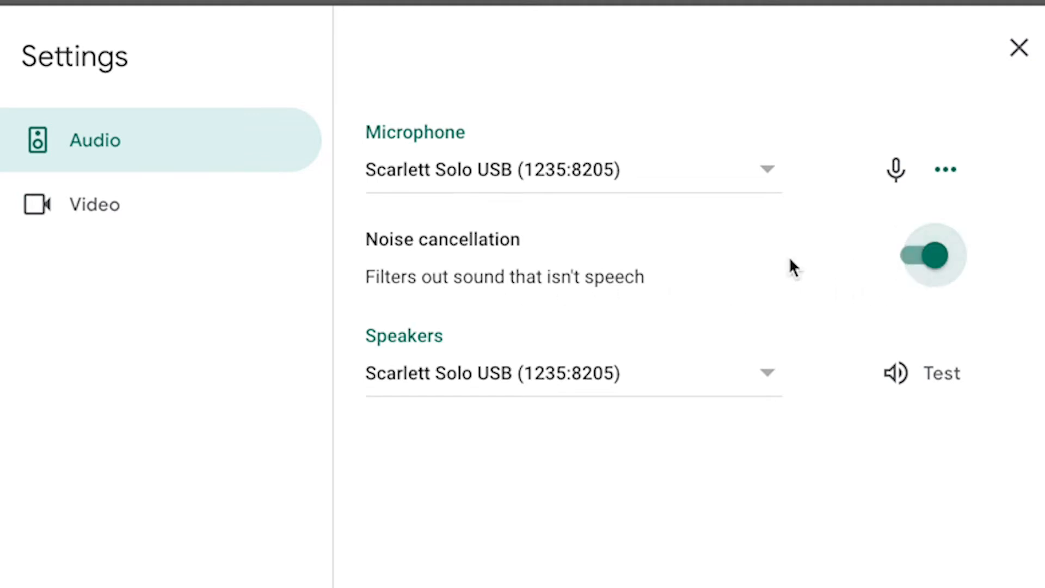
# - In Video settings, keep the HD Pro Webcam C920 as the camera
pyautogui.click(94, 204)
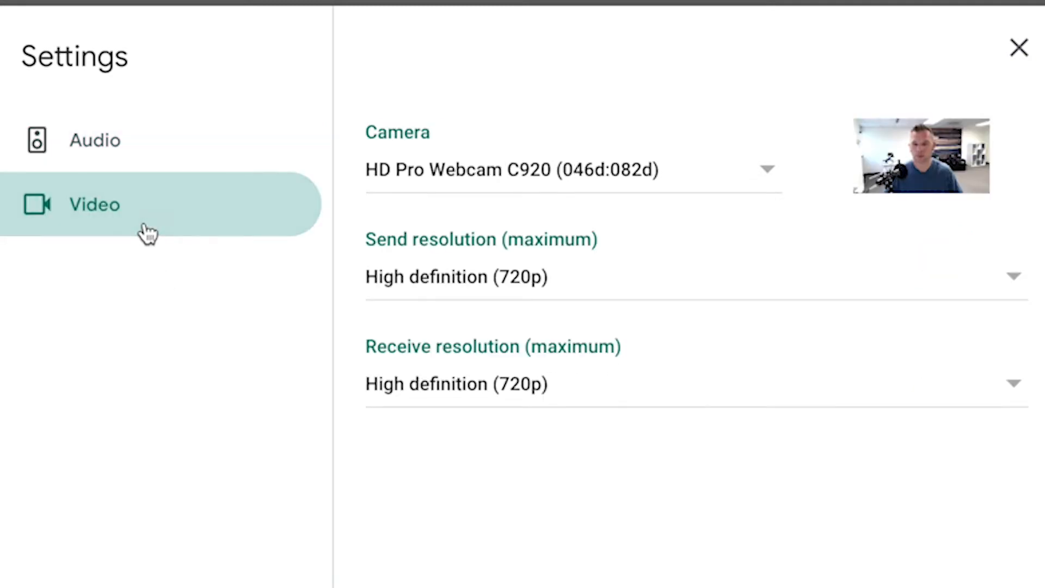
pyautogui.moveTo(657, 175)
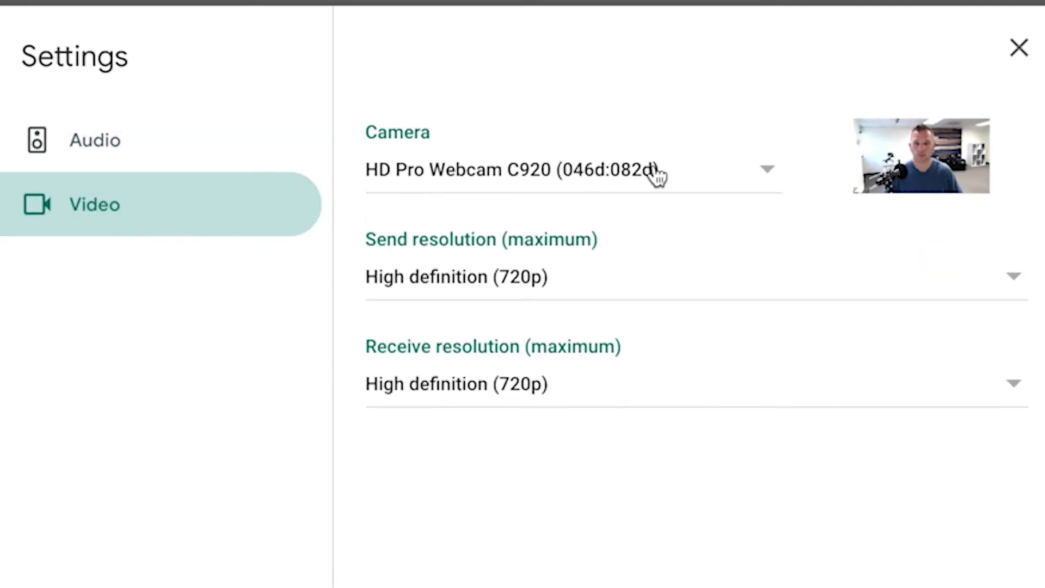
pyautogui.click(571, 168)
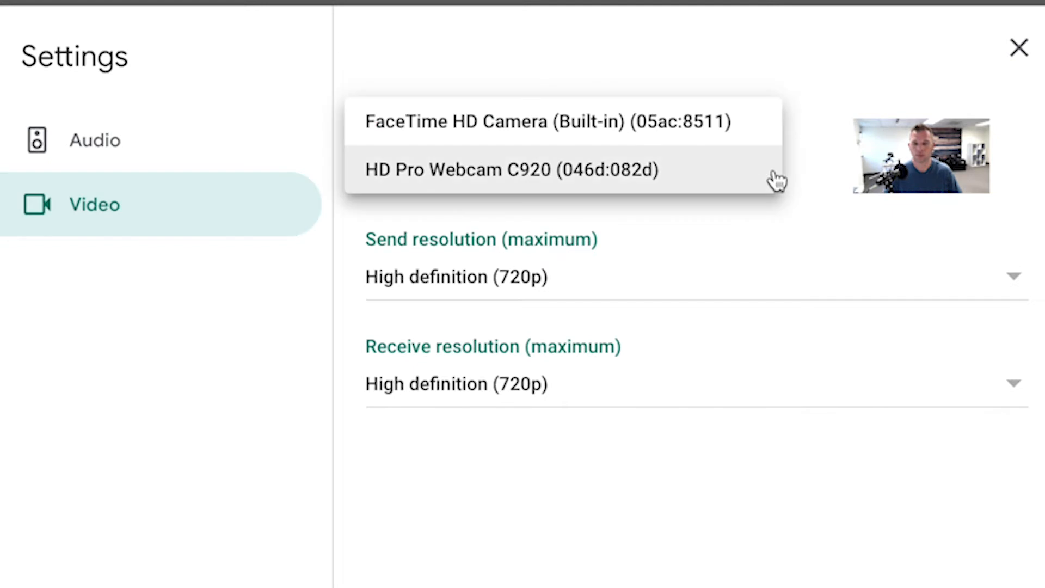
pyautogui.moveTo(723, 133)
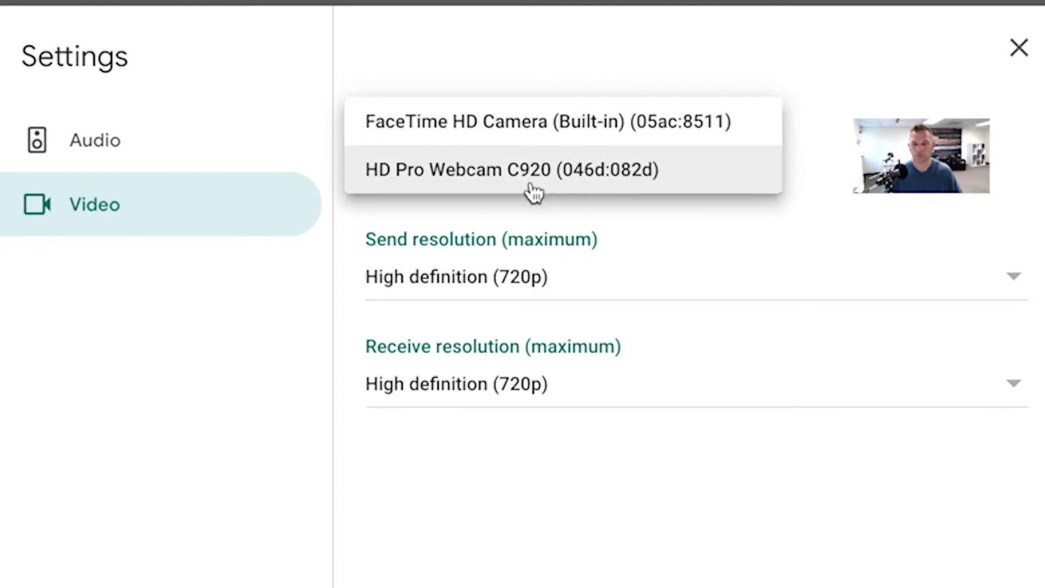
pyautogui.click(510, 170)
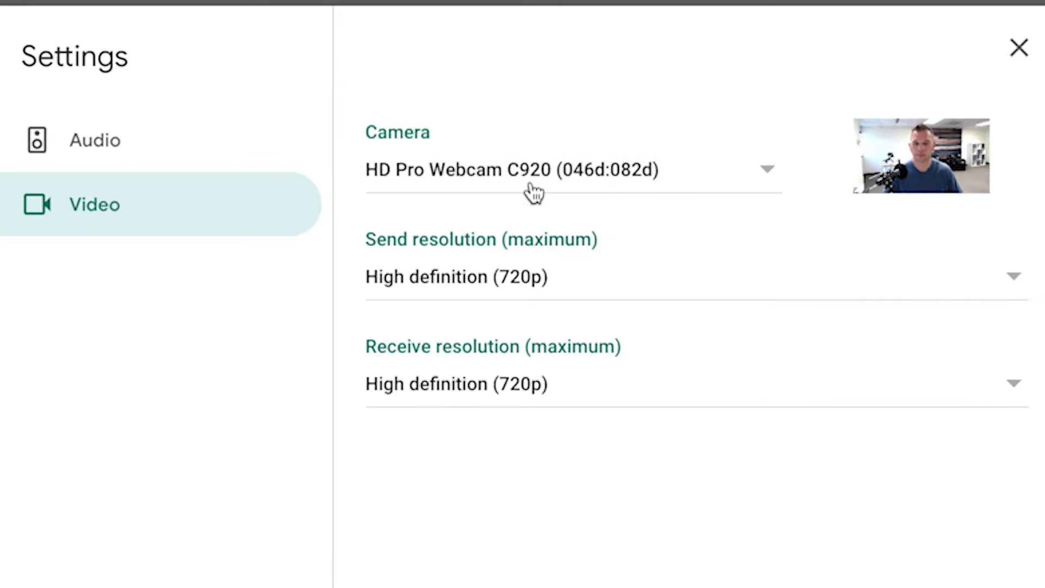
pyautogui.moveTo(798, 271)
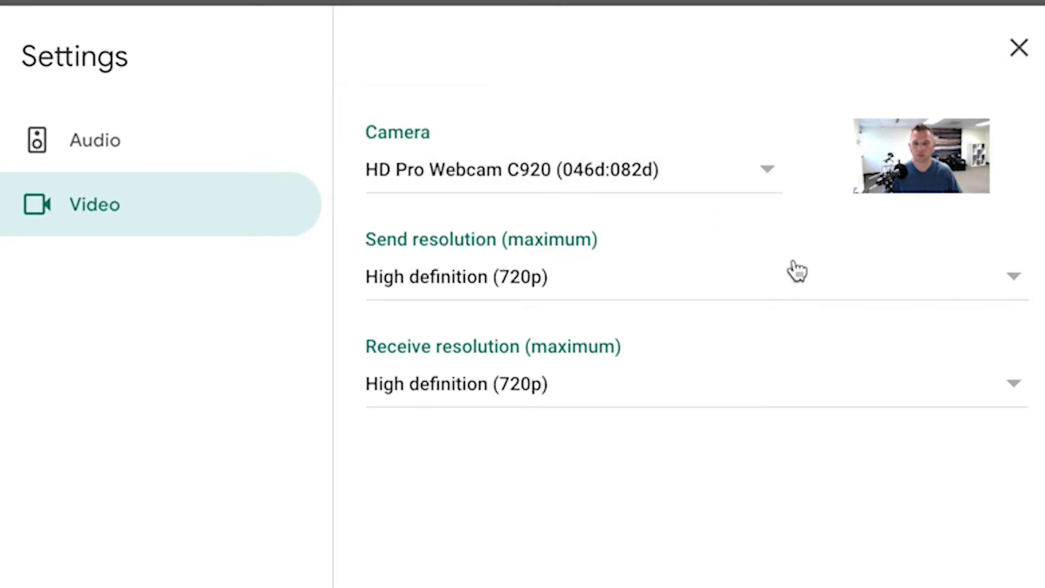
# - Lower send resolution to Standard definition (360p) and close Settings
pyautogui.click(1013, 276)
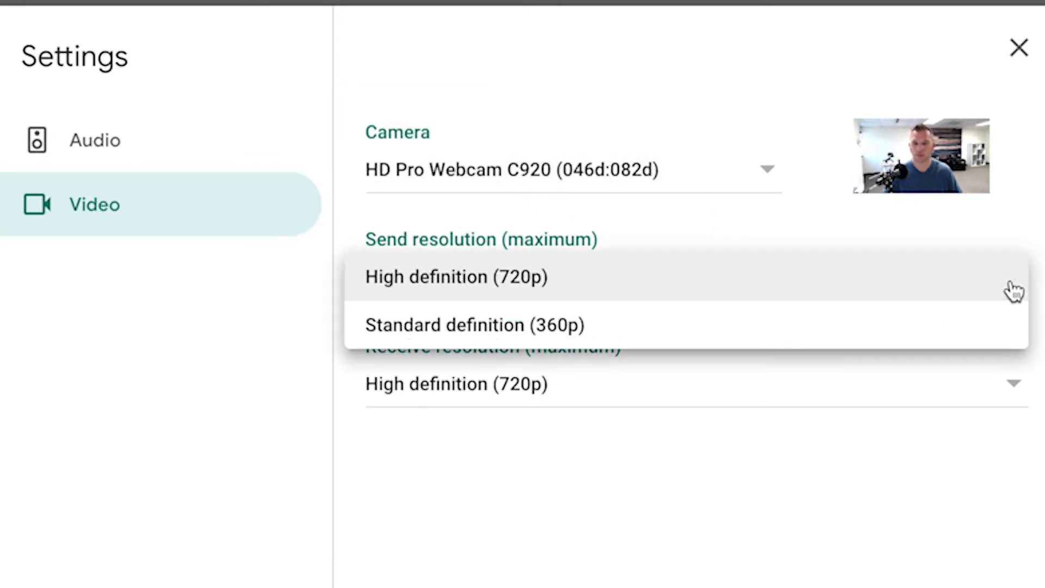
pyautogui.moveTo(798, 296)
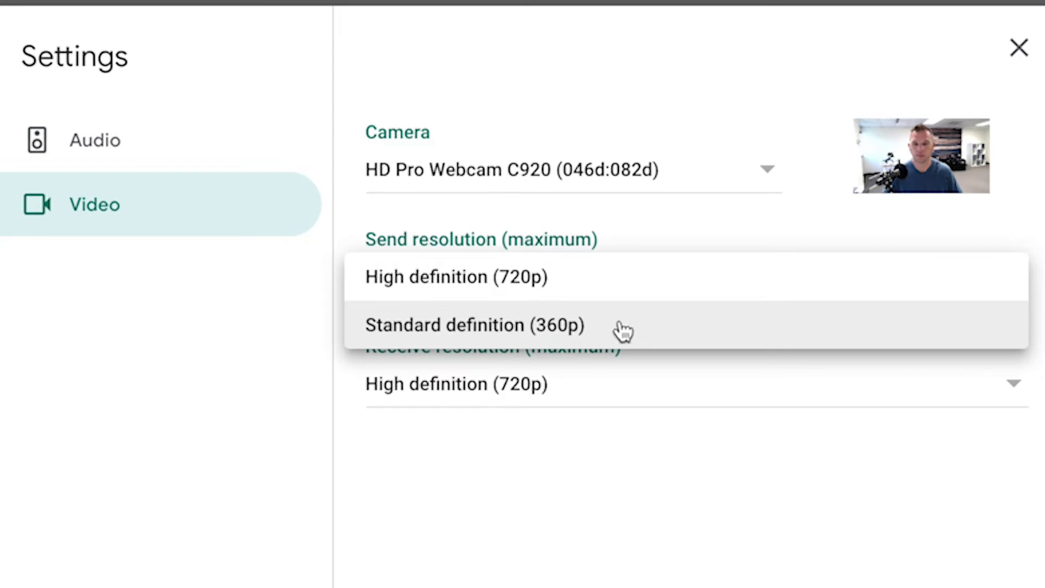
pyautogui.click(473, 325)
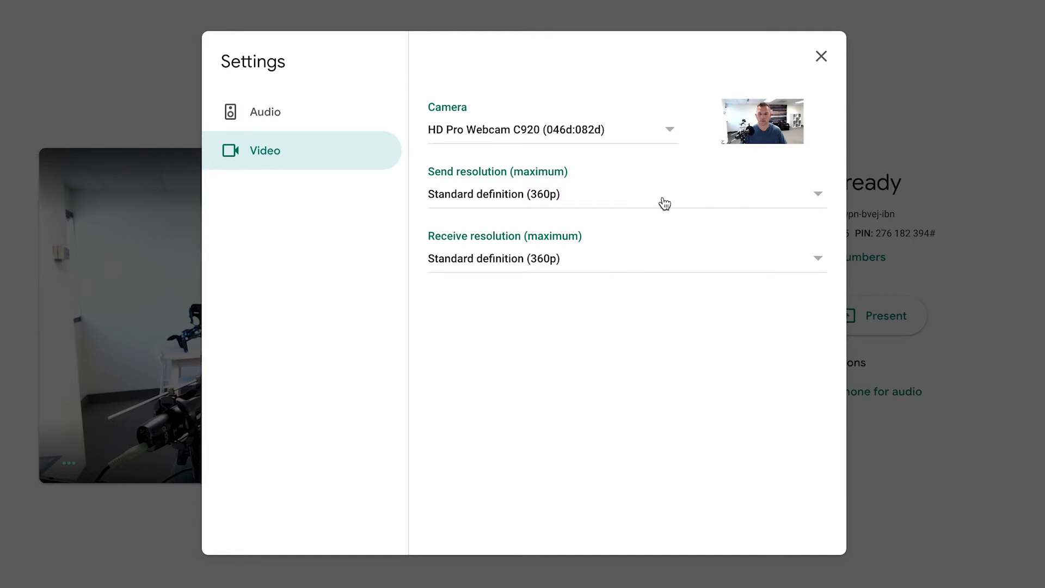
pyautogui.click(821, 55)
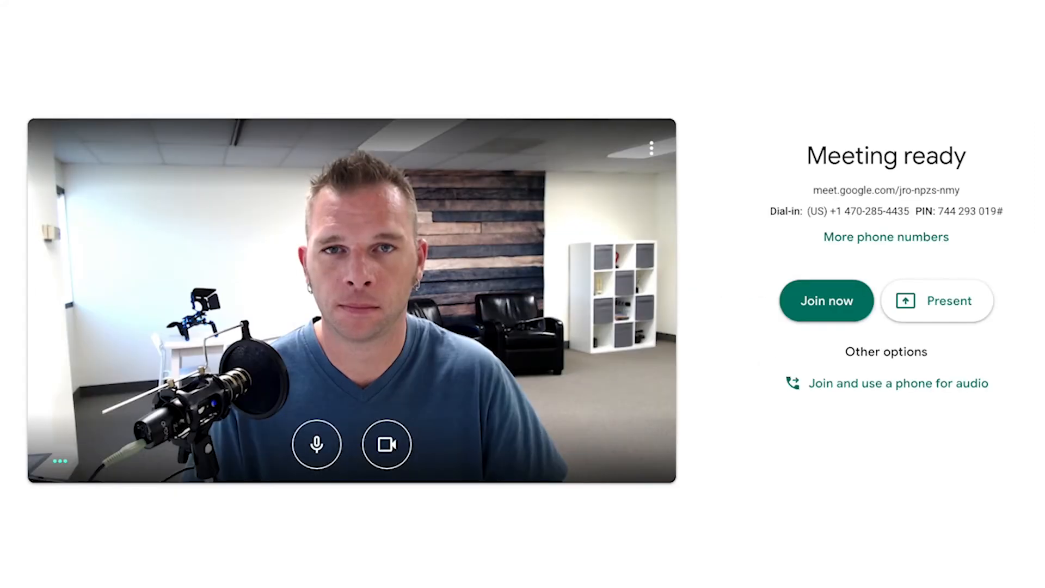
pyautogui.moveTo(938, 319)
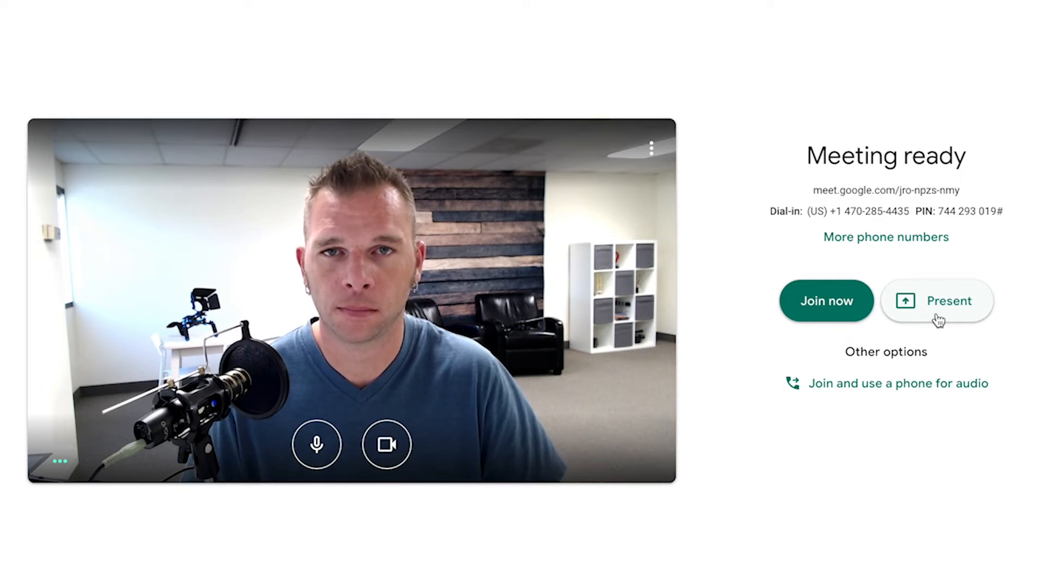
# - Start presenting from the Meeting ready page, bringing up the screen-sharing chooser
pyautogui.click(936, 301)
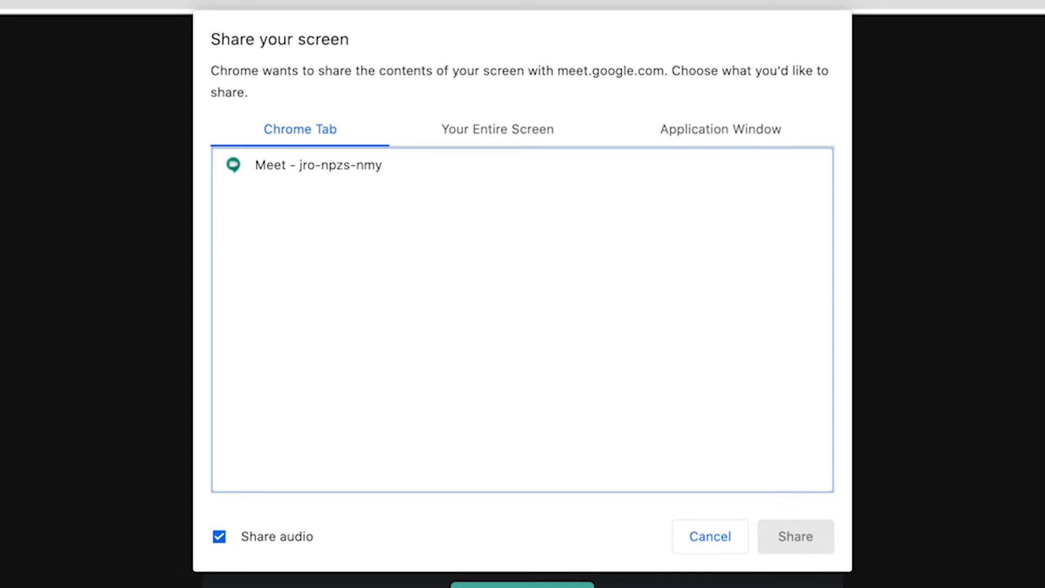
pyautogui.moveTo(690, 411)
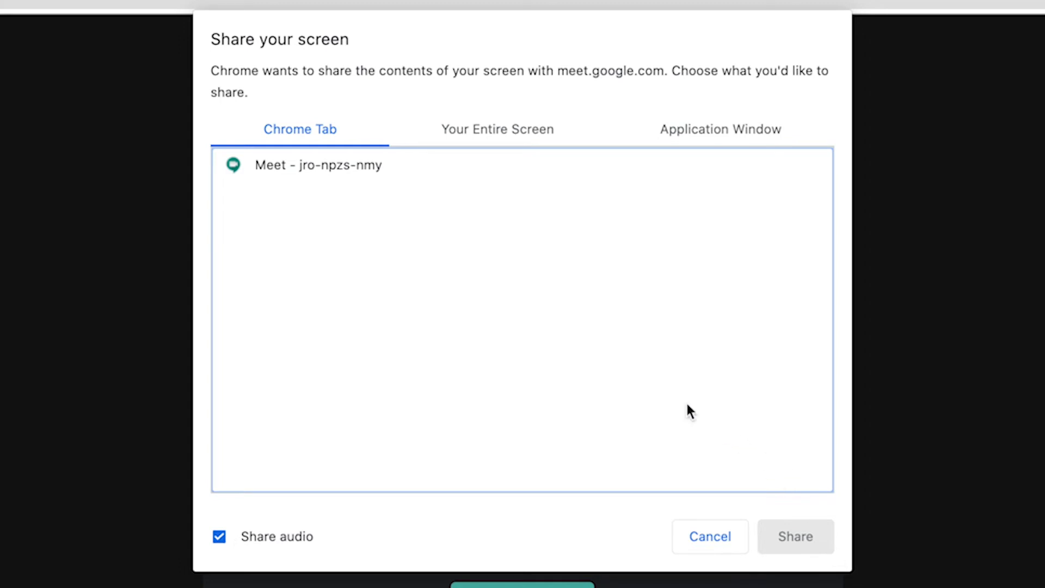
pyautogui.moveTo(671, 396)
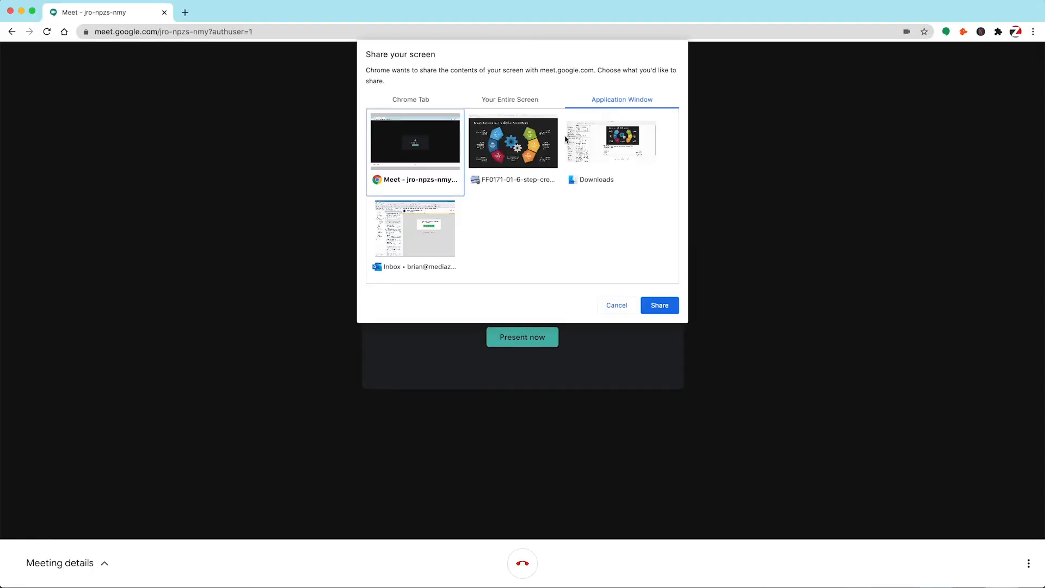
# - Share the presentation slides window with everyone, then stop presenting
pyautogui.click(513, 142)
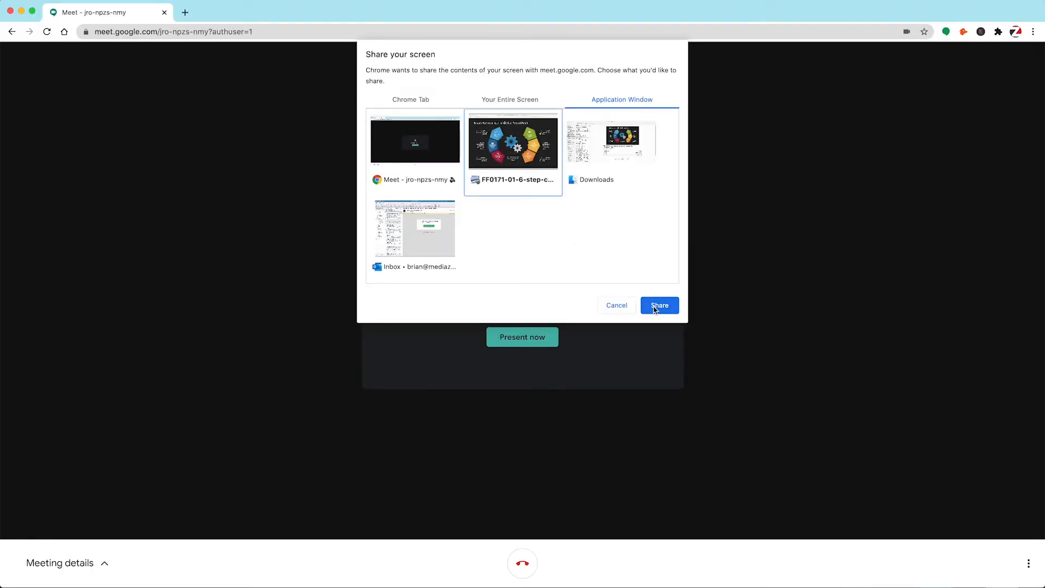
pyautogui.click(659, 305)
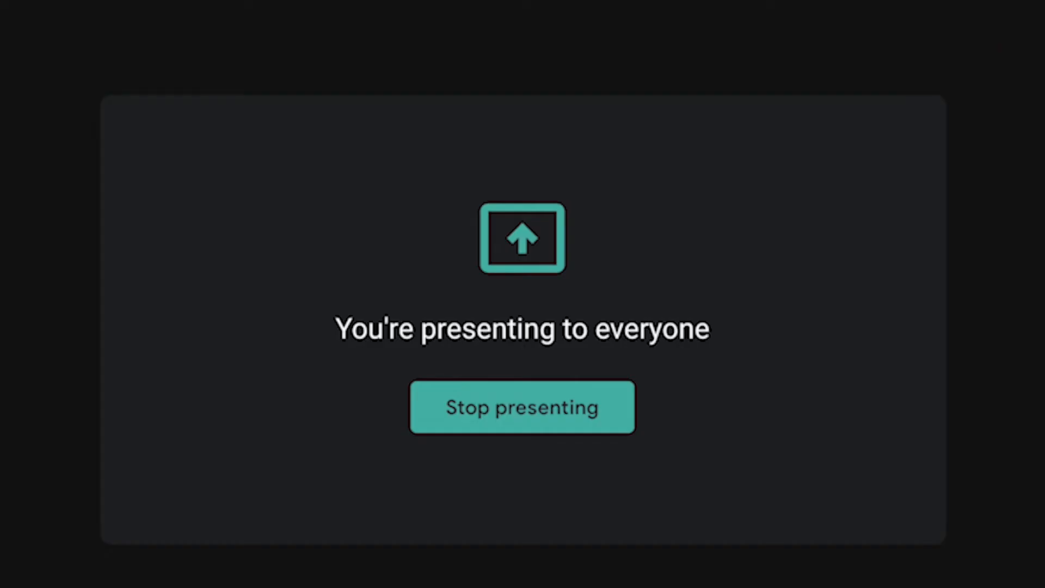
pyautogui.click(522, 406)
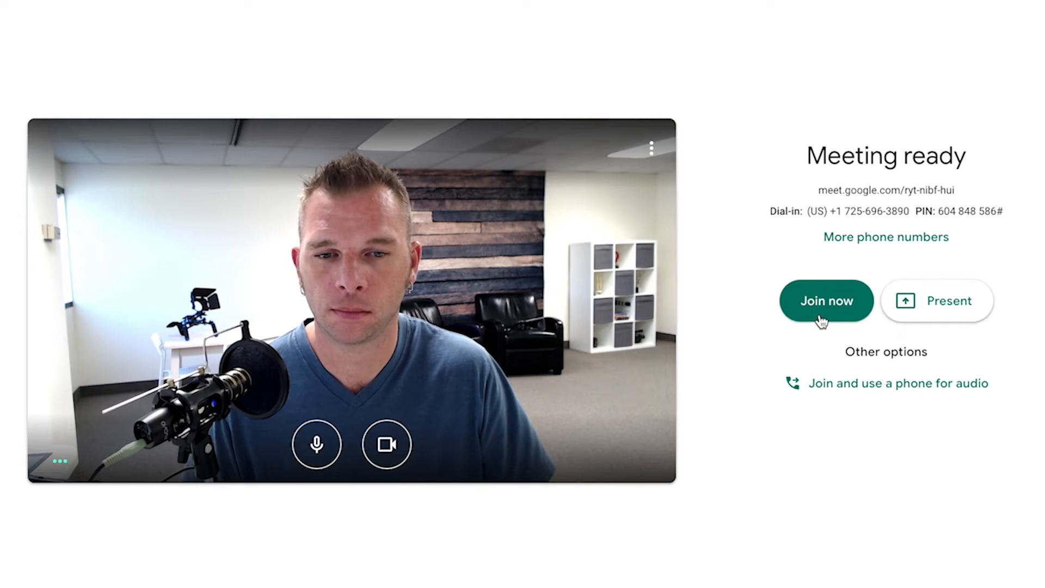
# - Join the meeting, view the Add people invite dialog, and close it to reach the call view
pyautogui.click(827, 300)
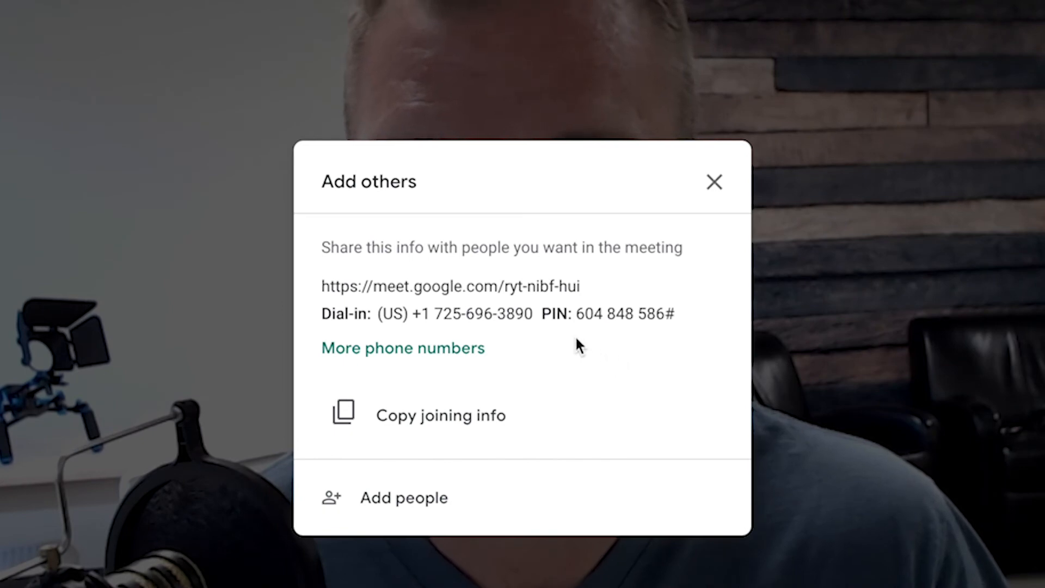
pyautogui.moveTo(324, 287)
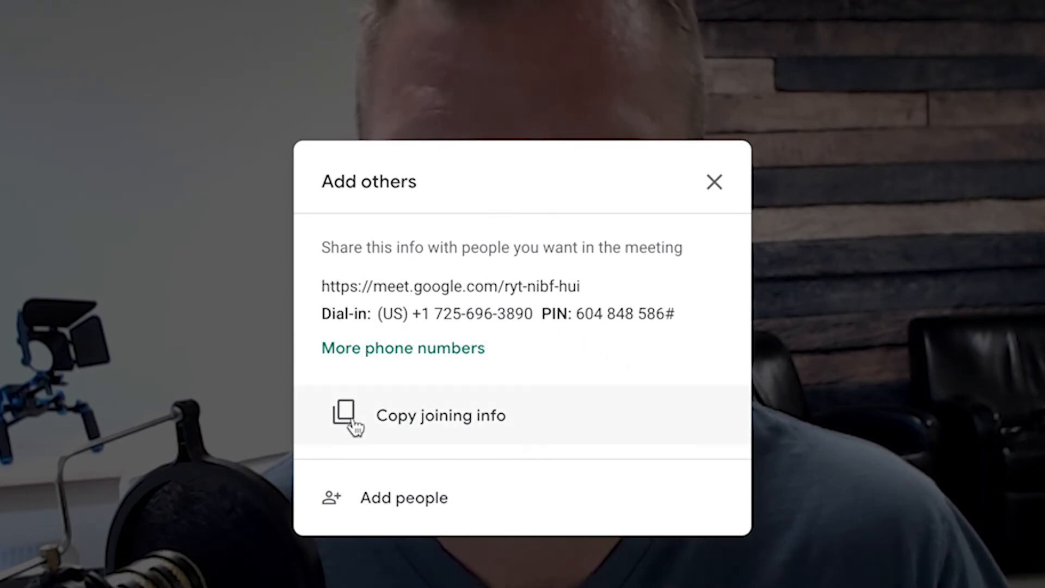
pyautogui.moveTo(358, 459)
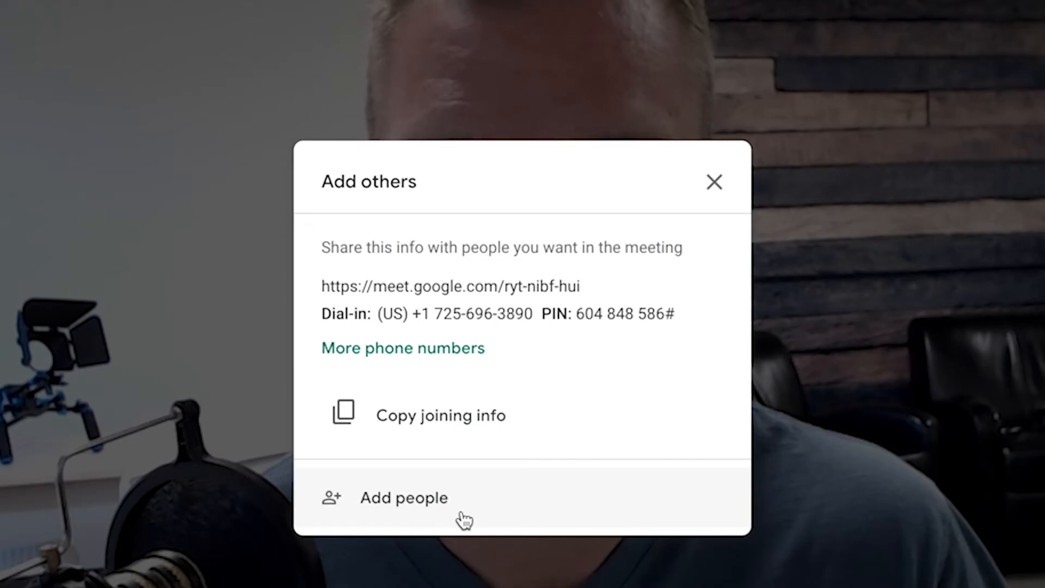
pyautogui.click(404, 498)
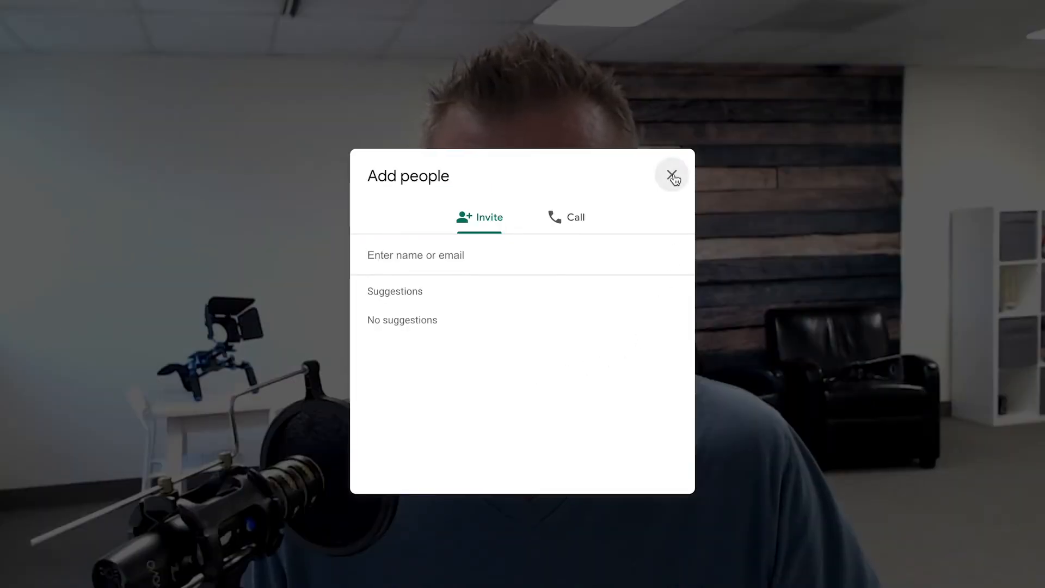
pyautogui.click(672, 176)
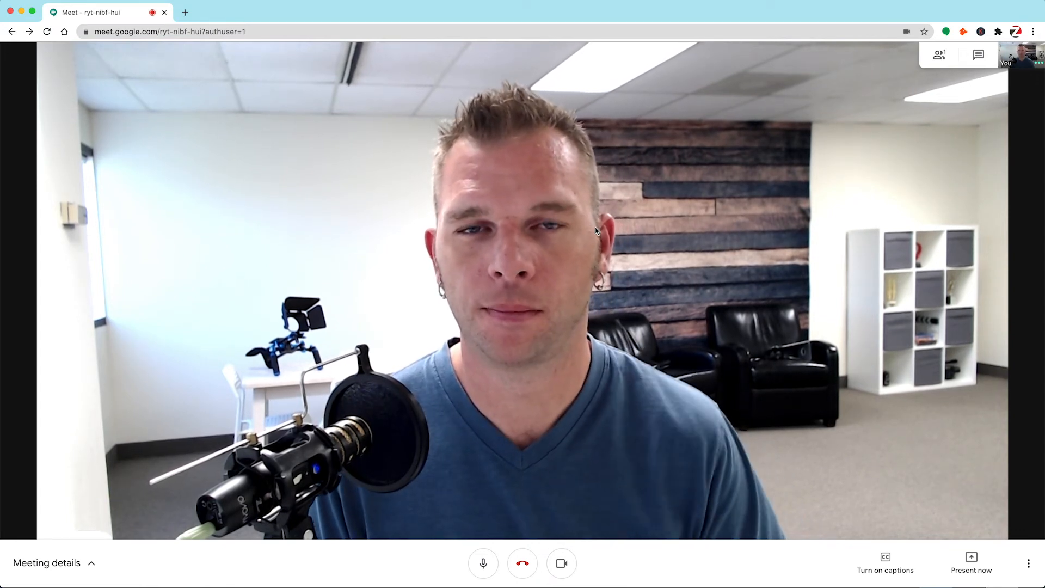
pyautogui.click(47, 563)
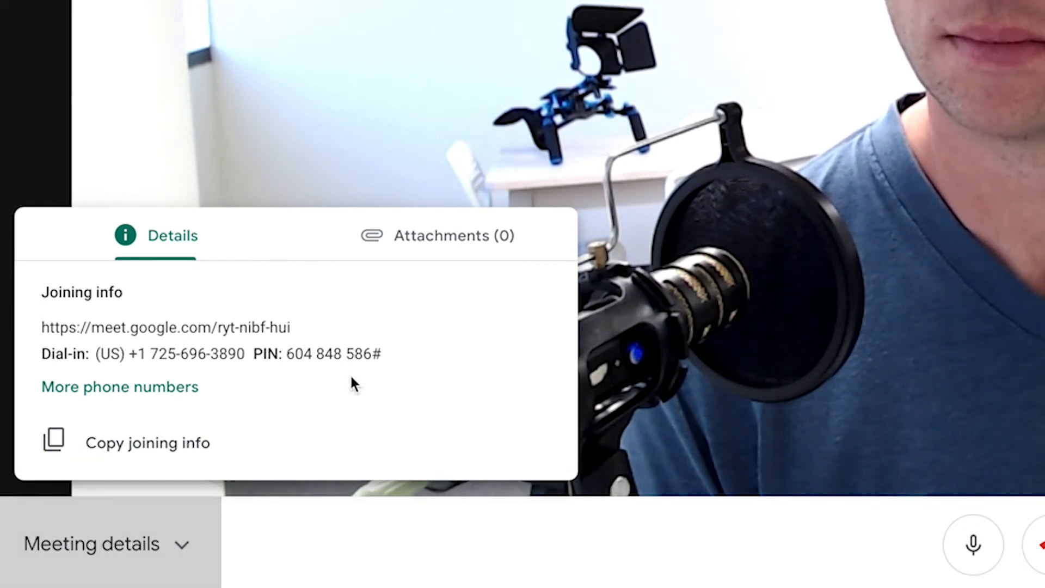
pyautogui.click(438, 235)
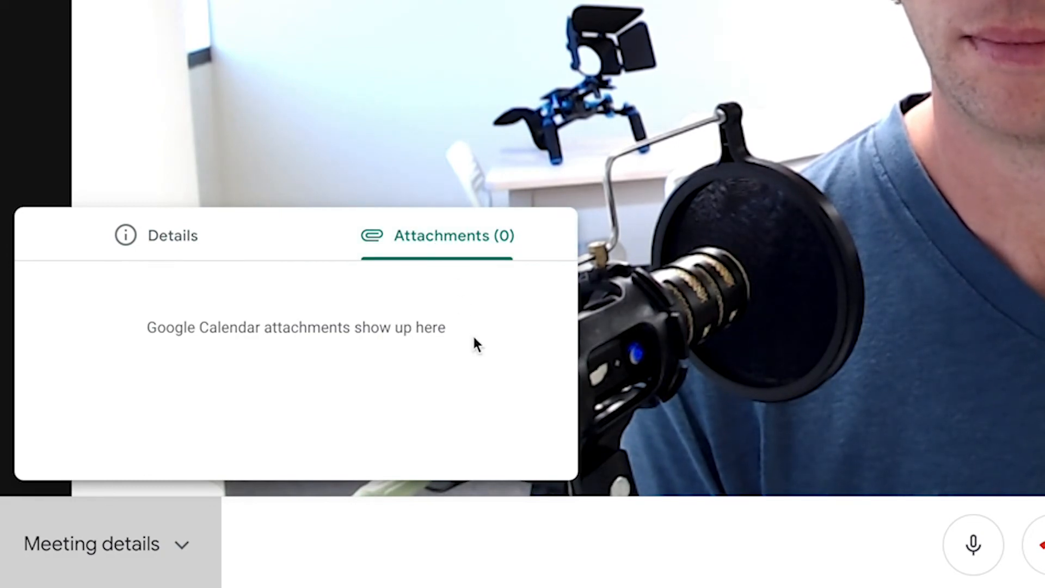
pyautogui.click(92, 543)
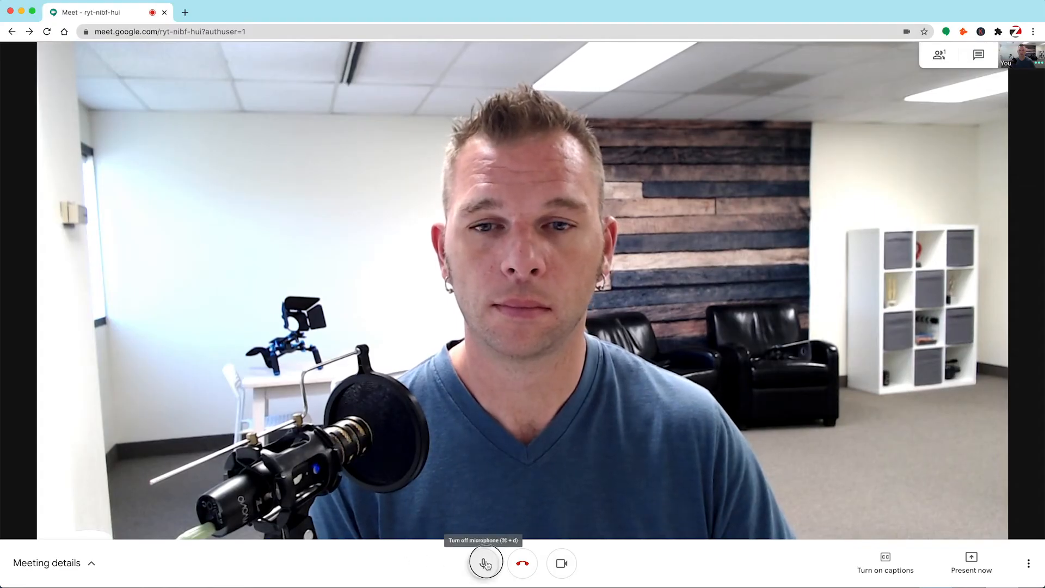
pyautogui.moveTo(562, 563)
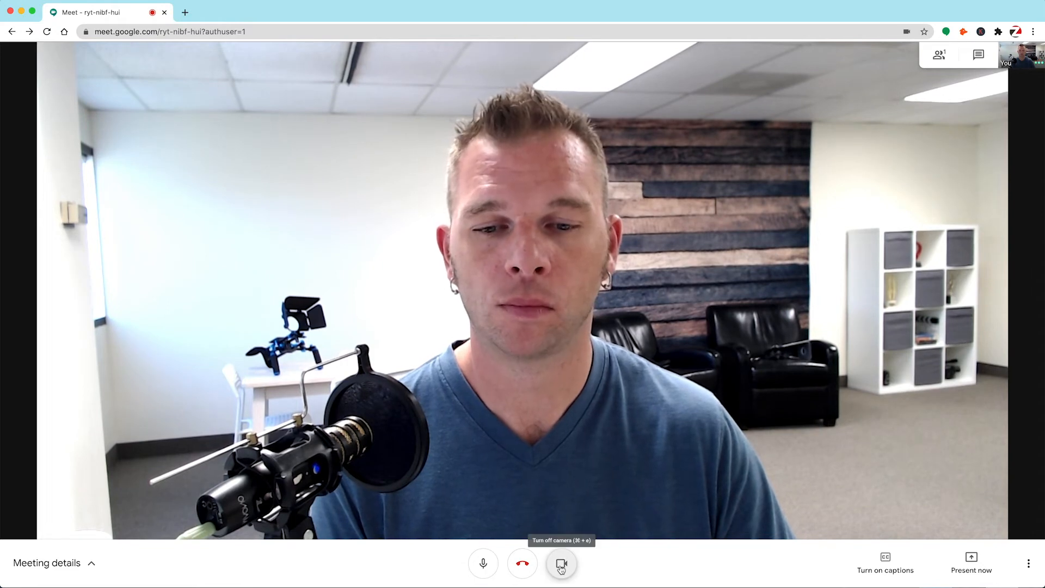
pyautogui.click(562, 563)
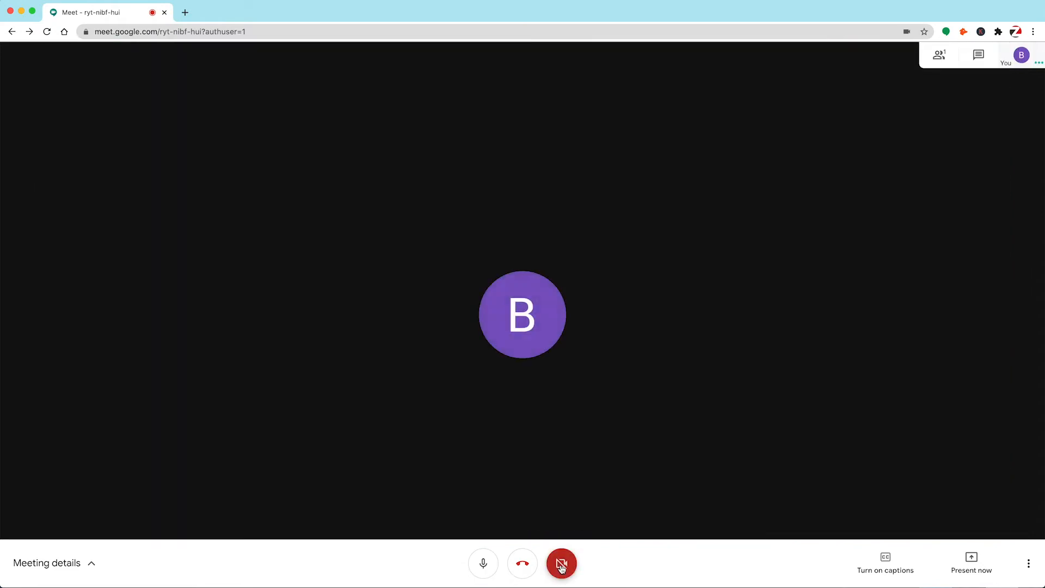
pyautogui.click(560, 562)
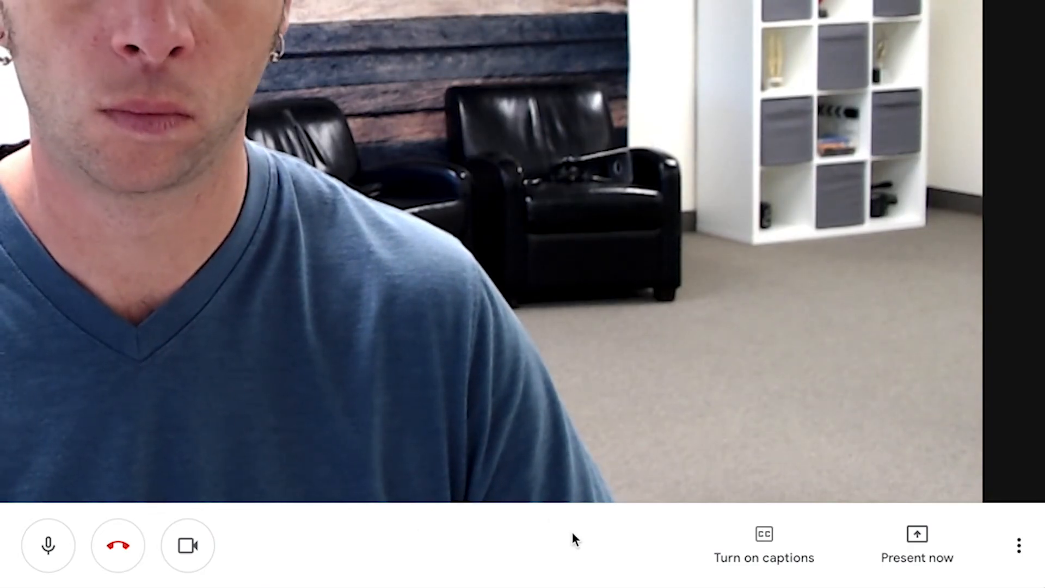
pyautogui.click(764, 546)
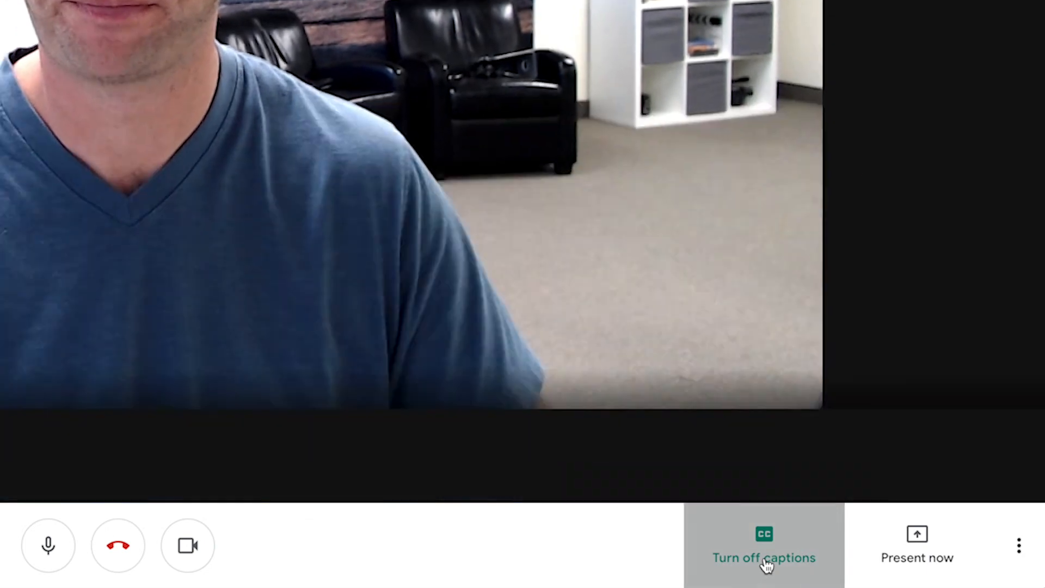
pyautogui.click(763, 545)
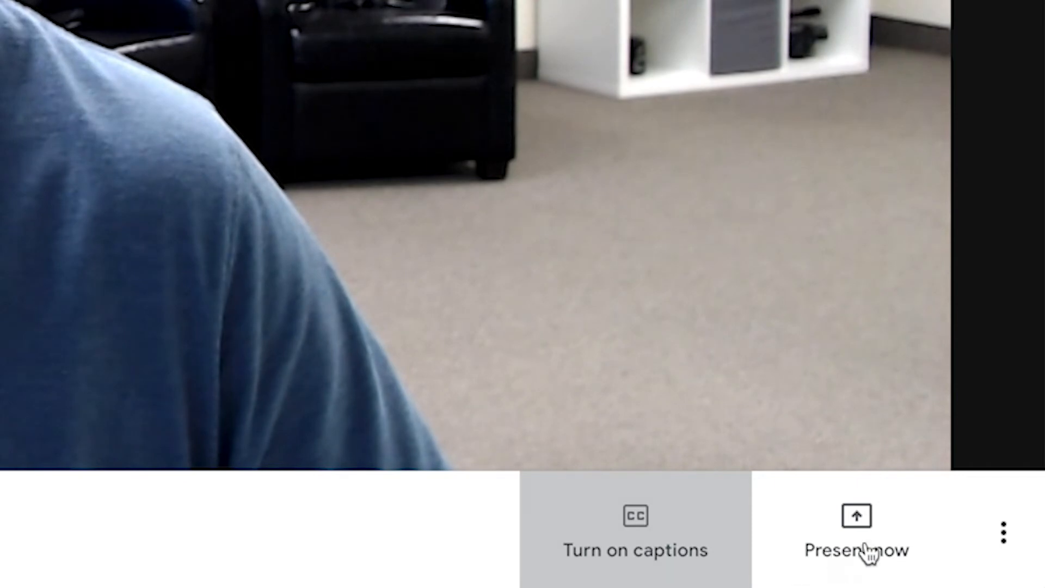
pyautogui.click(856, 530)
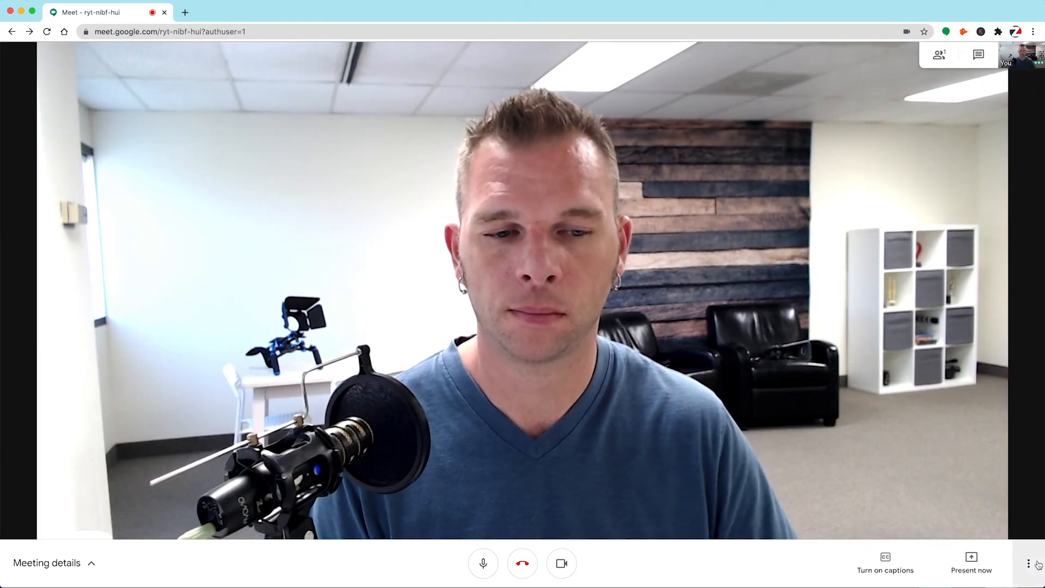
# - Start a new whiteboard Jam from the options menu, then review Change layout choices and go back
pyautogui.click(1029, 562)
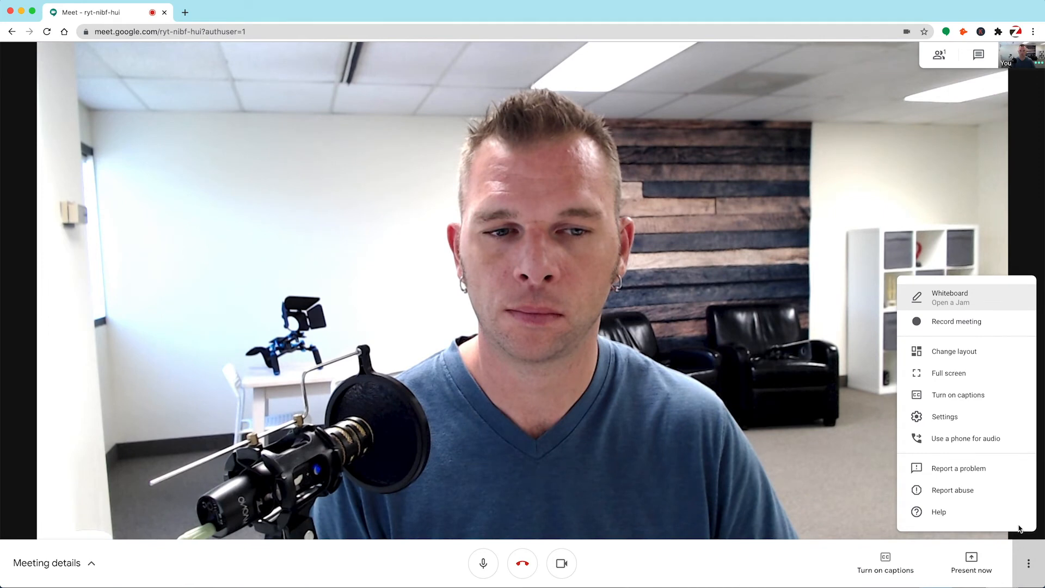
pyautogui.click(950, 293)
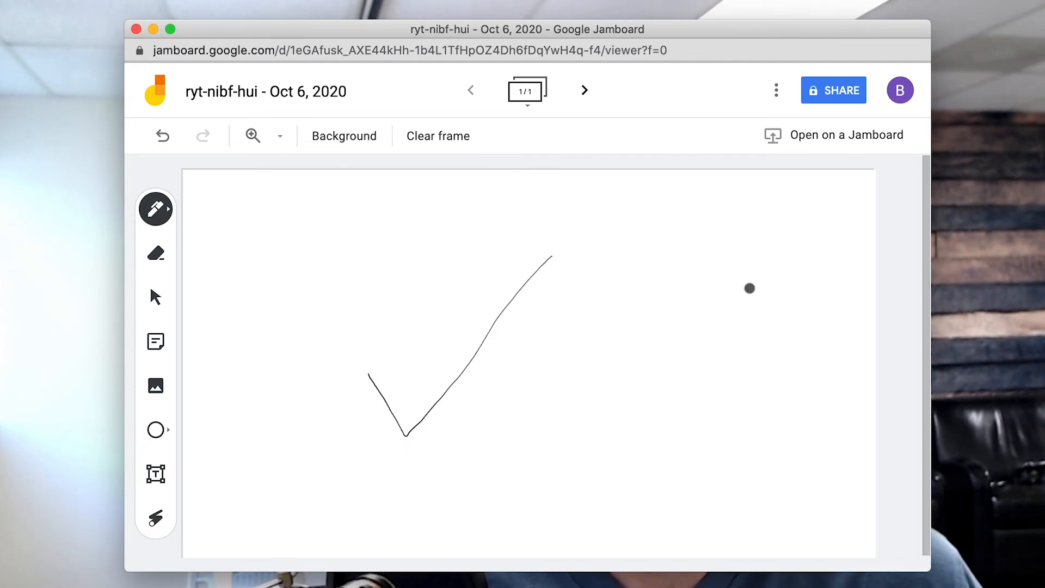
pyautogui.moveTo(164, 357)
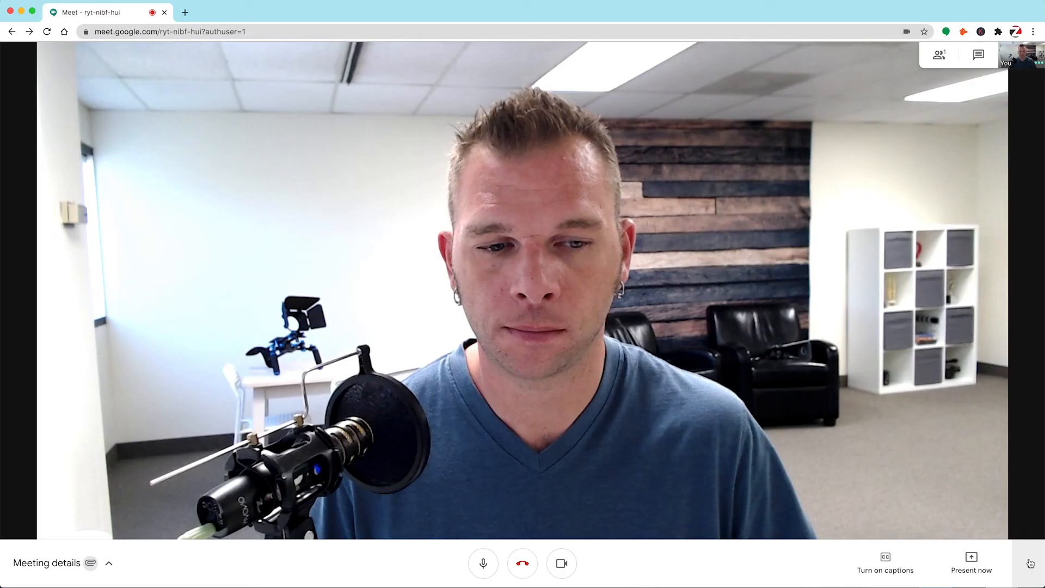
pyautogui.click(1029, 562)
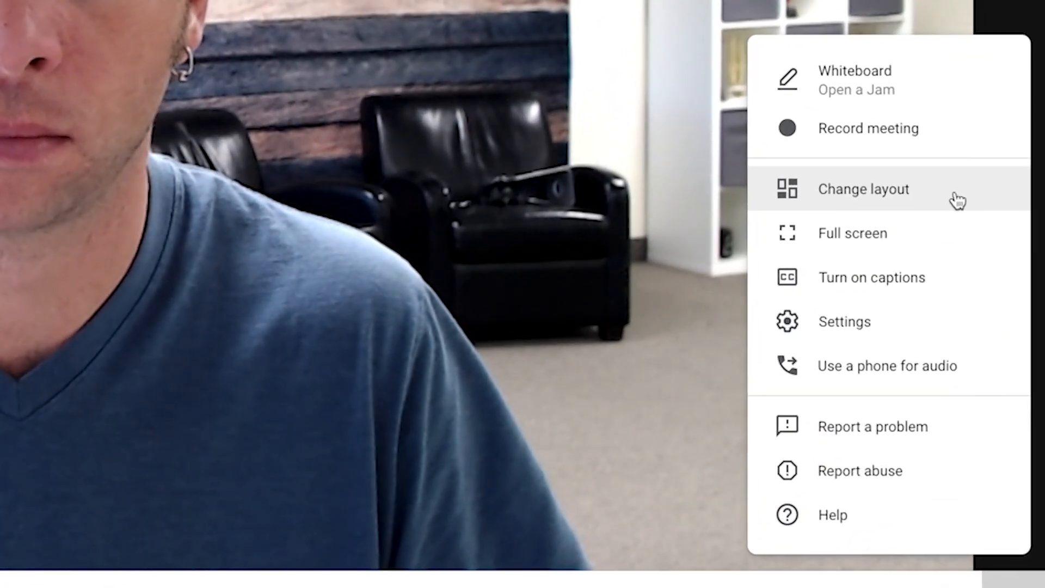
pyautogui.click(863, 188)
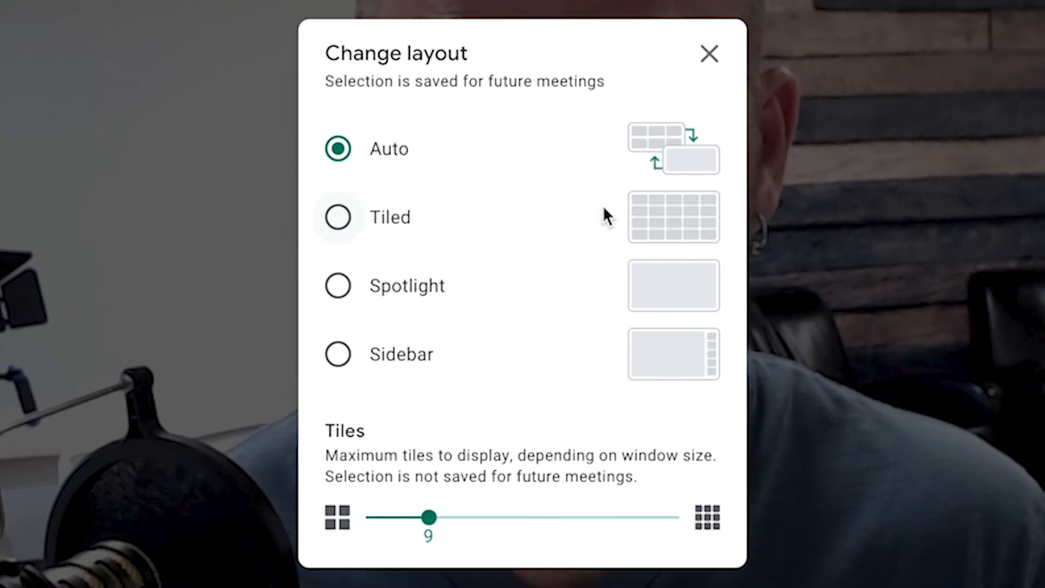
pyautogui.click(708, 54)
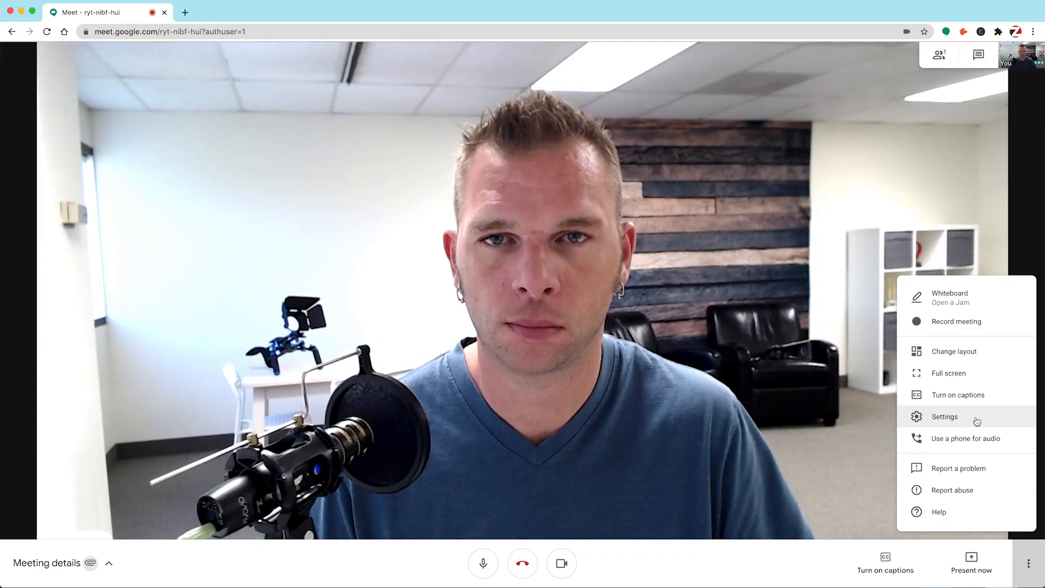
pyautogui.click(944, 416)
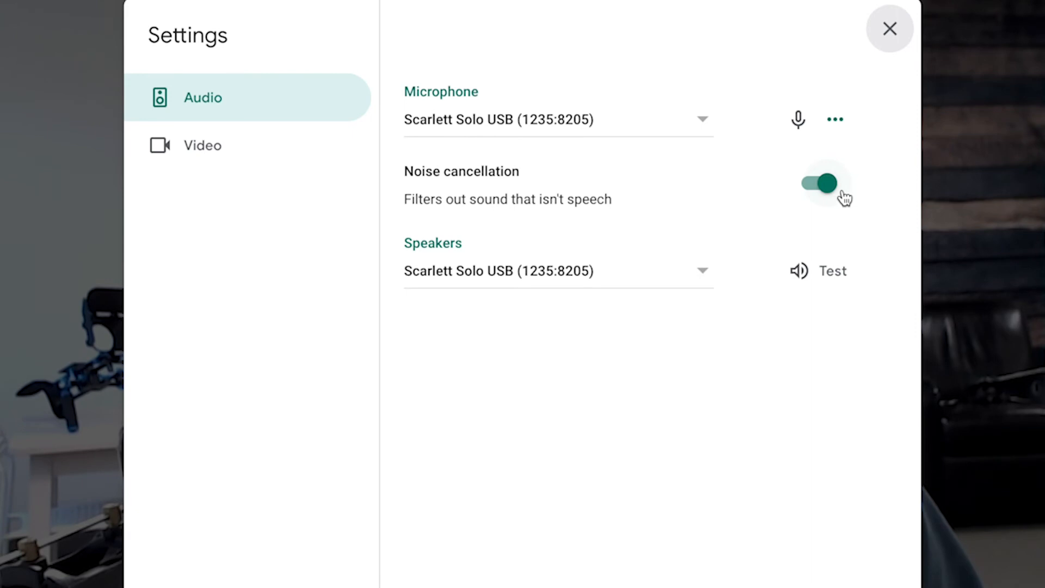
pyautogui.click(202, 144)
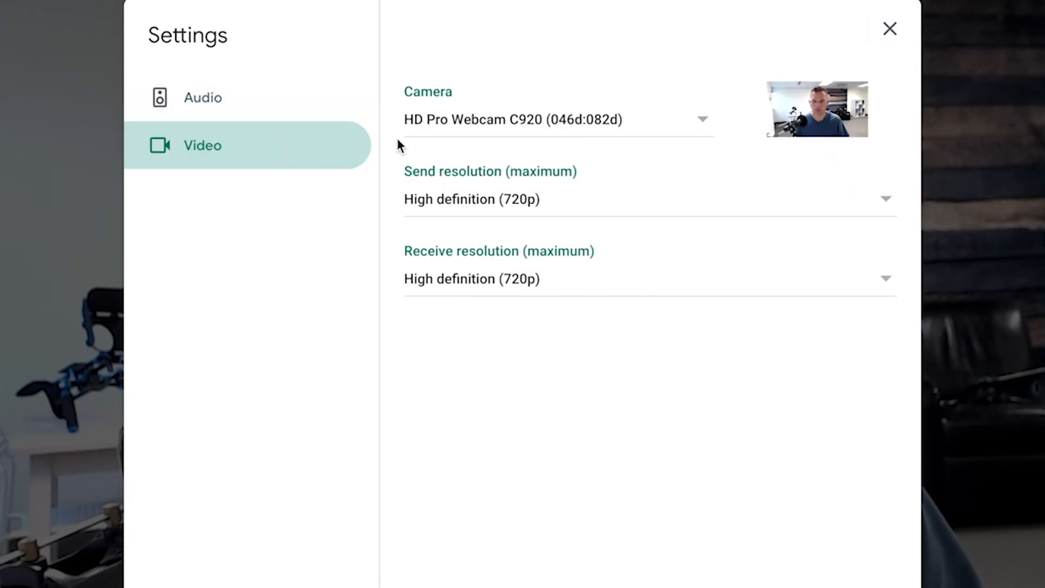
pyautogui.moveTo(611, 133)
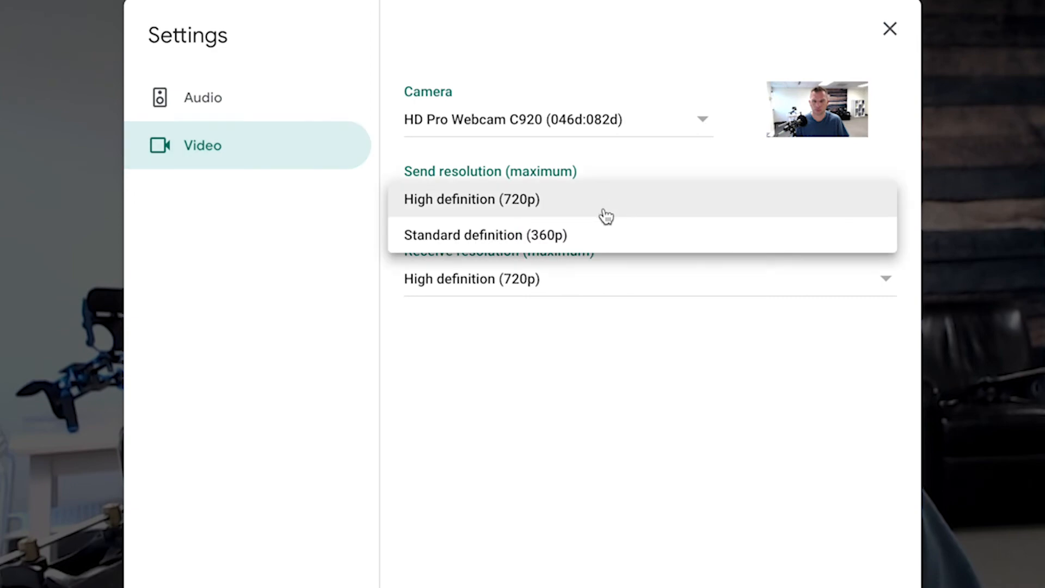
pyautogui.moveTo(589, 250)
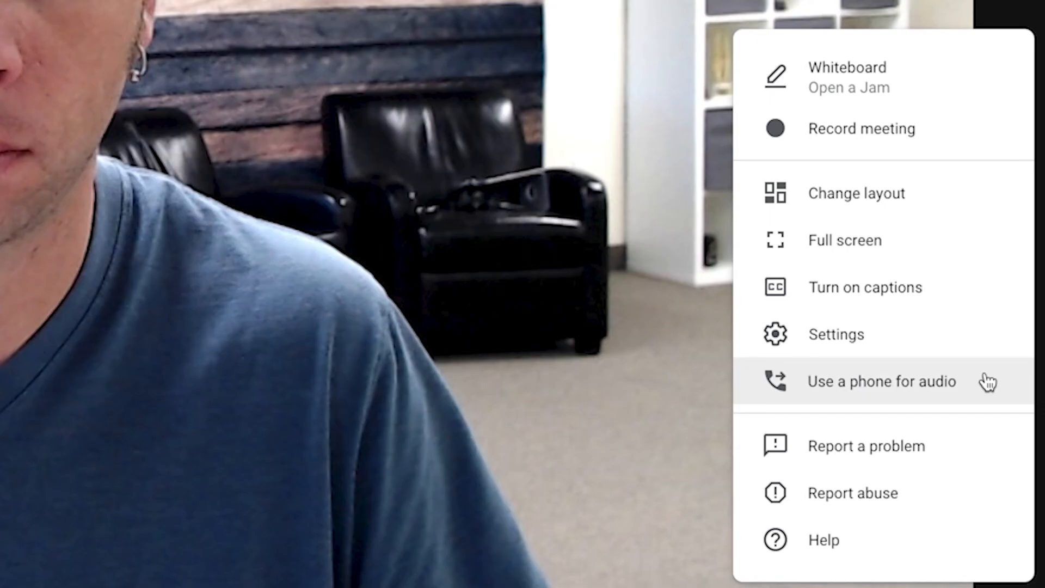
# - View the Use a phone for audio 'Call me' form and dismiss it without connecting a phone
pyautogui.click(881, 381)
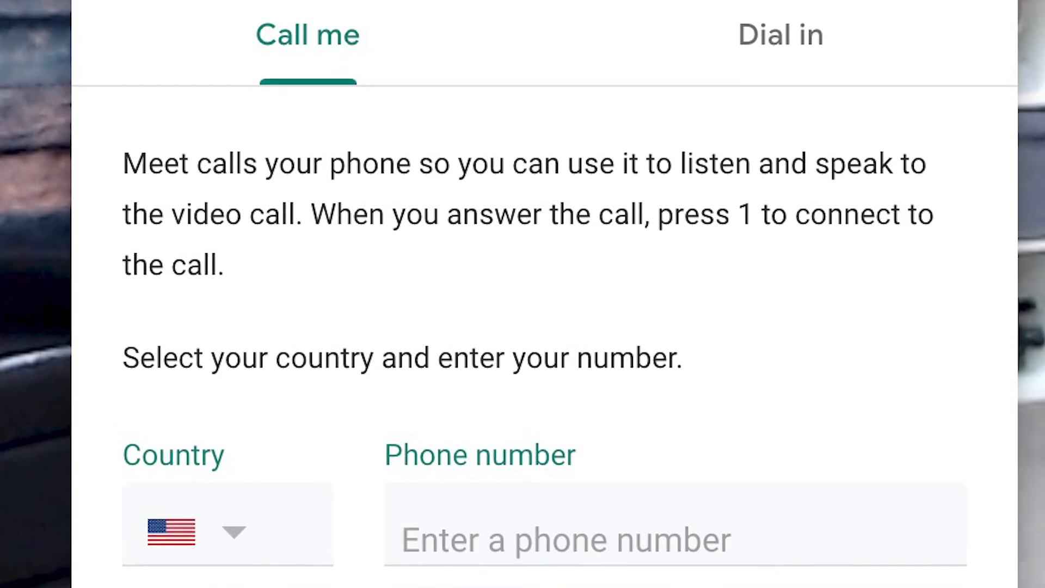
pyautogui.scroll(-3)
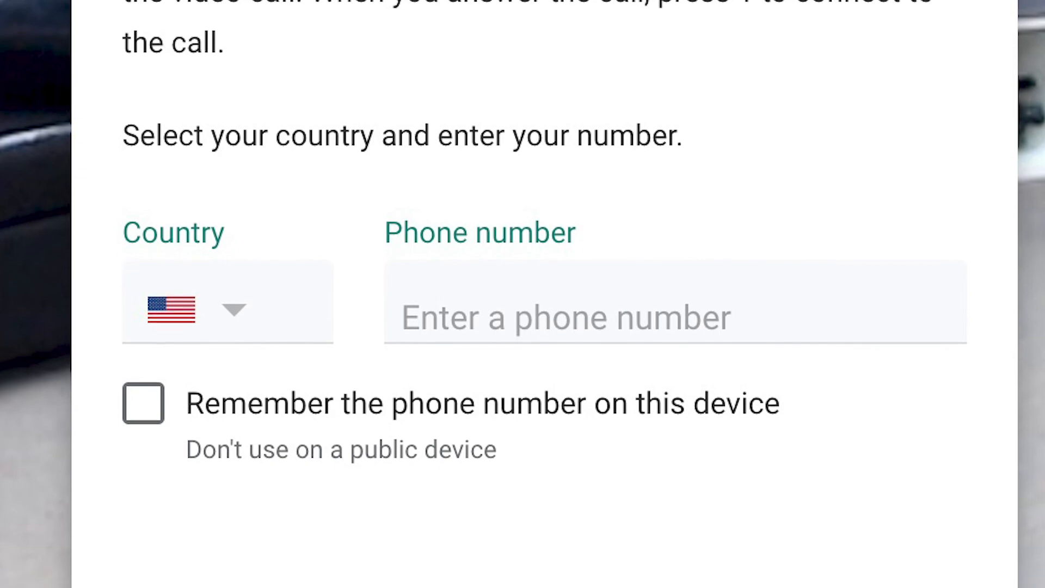
pyautogui.scroll(-3)
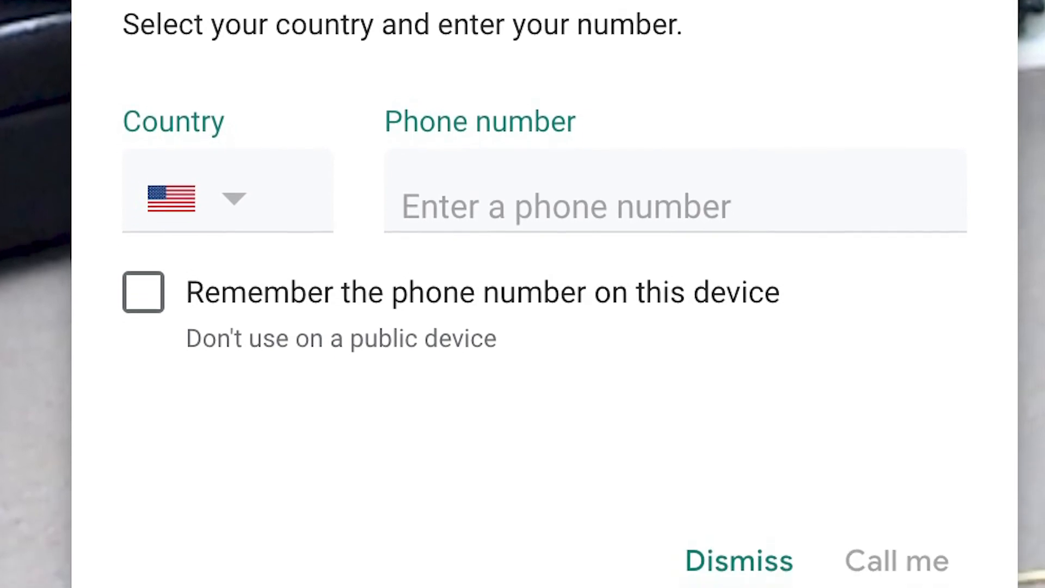
pyautogui.click(737, 560)
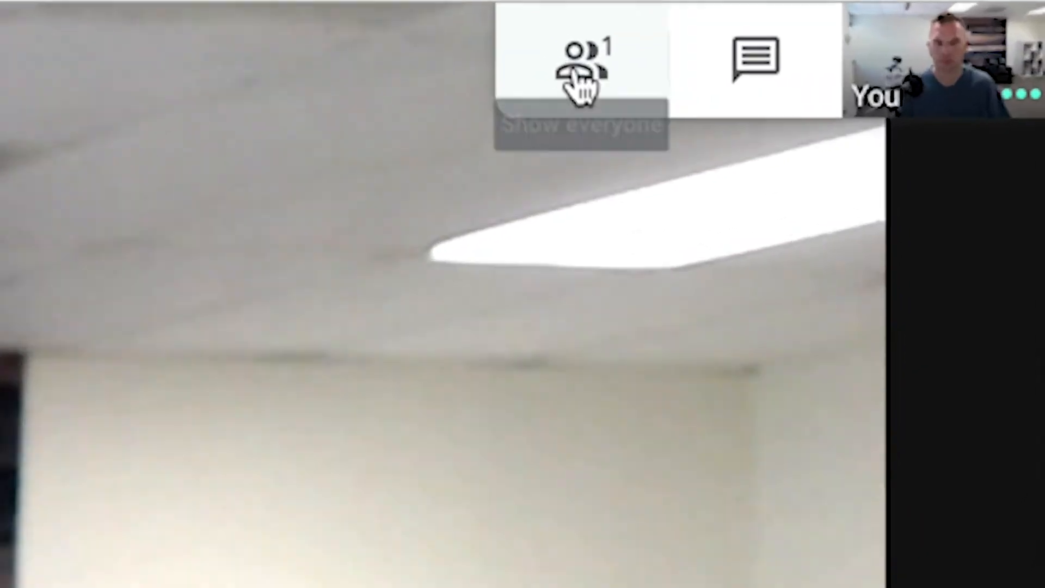
pyautogui.click(585, 60)
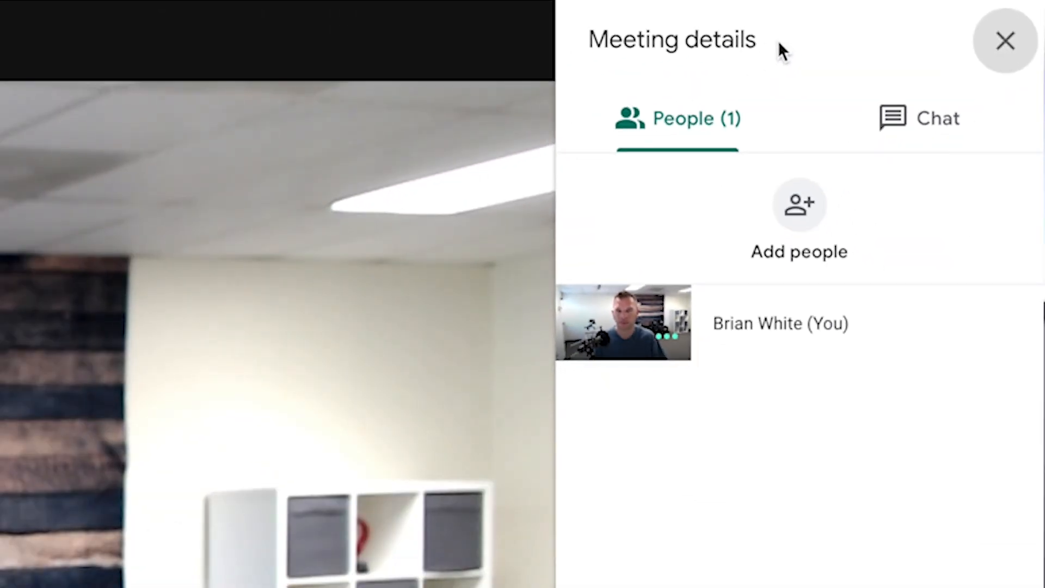
pyautogui.moveTo(914, 399)
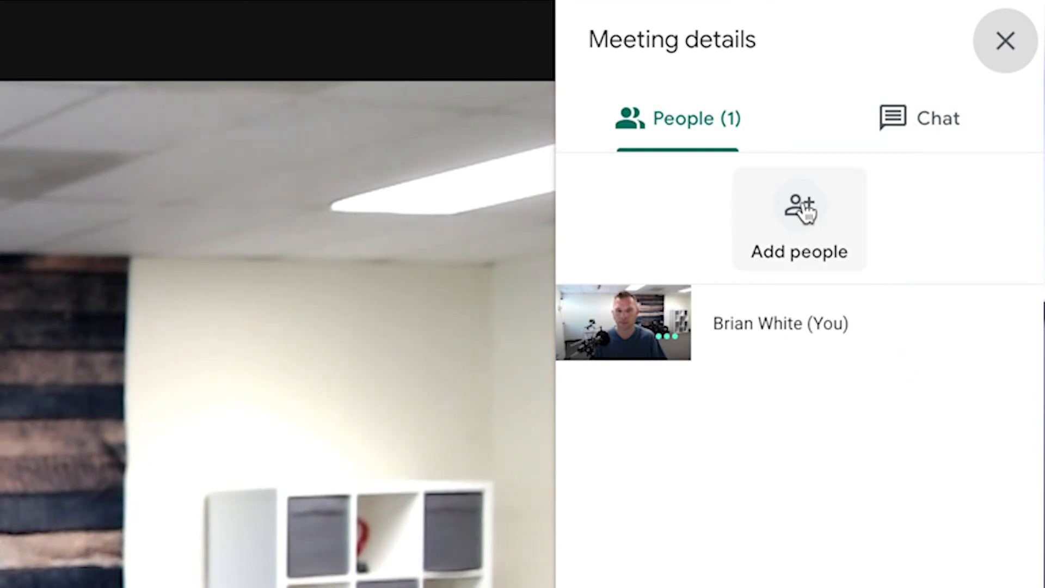
pyautogui.click(799, 220)
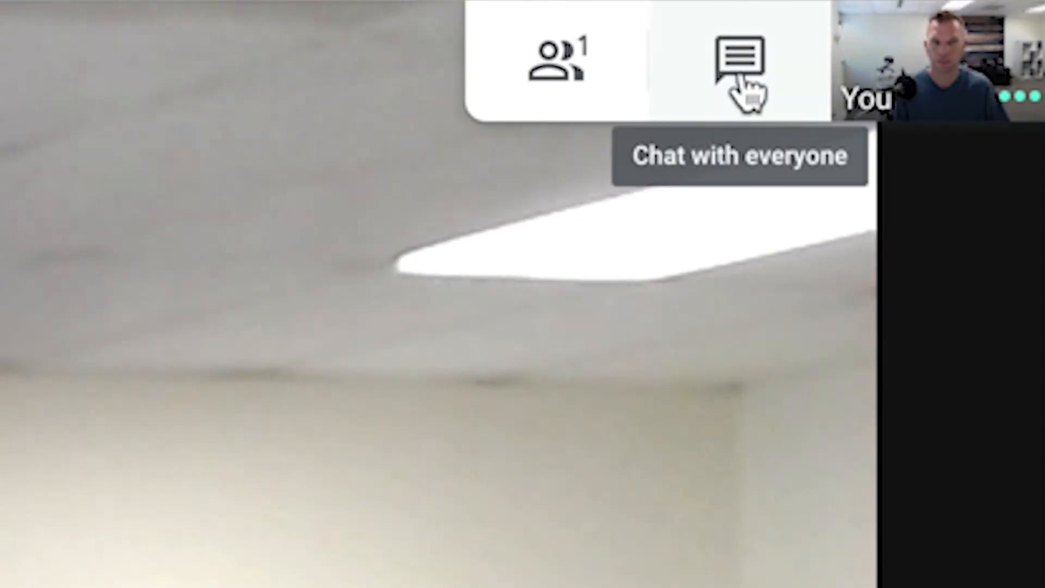
pyautogui.click(737, 63)
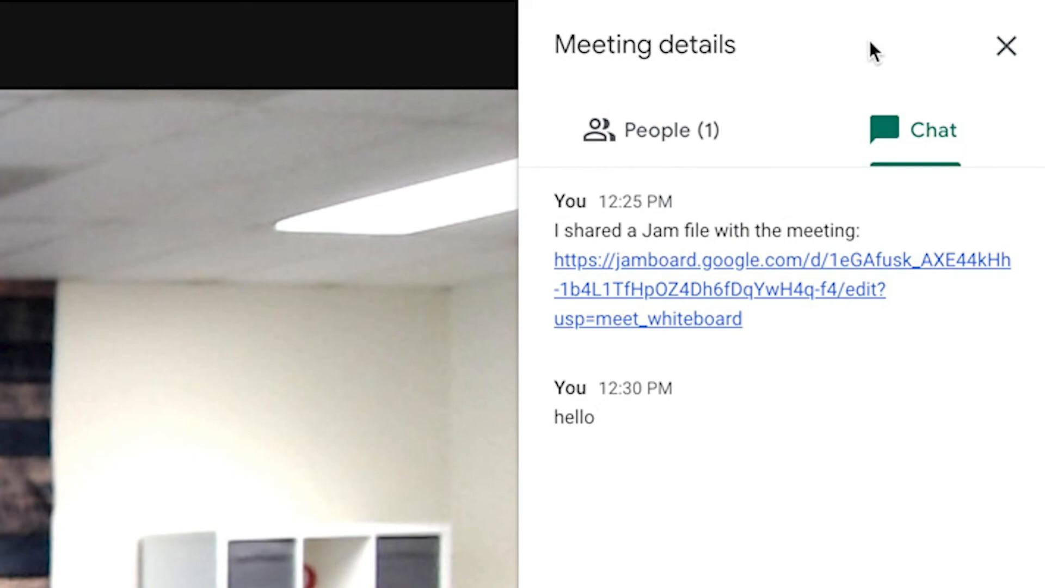
pyautogui.click(1005, 47)
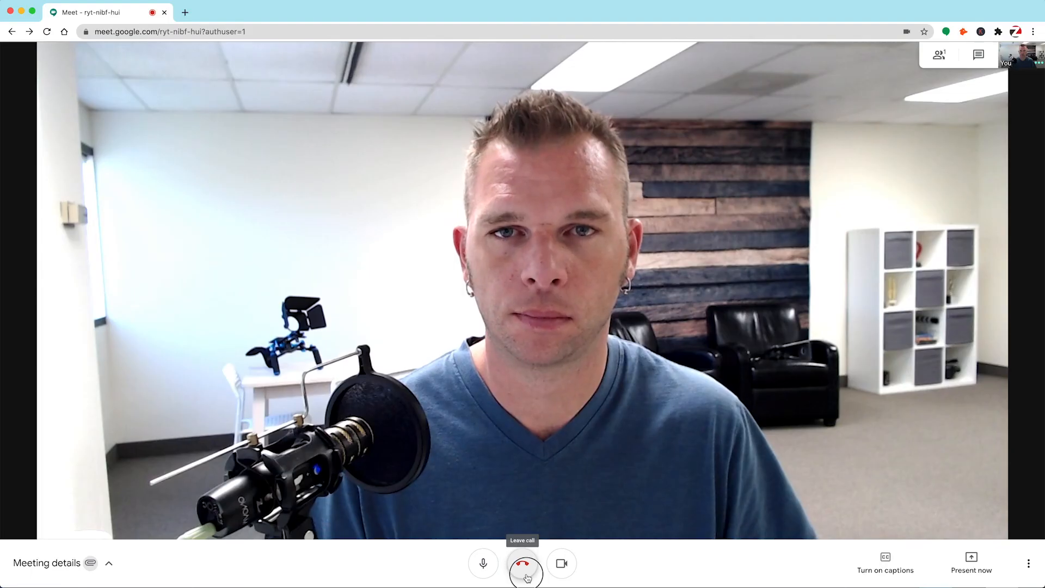
# - Leave the call, then rejoin from the 'You left the meeting' screen
pyautogui.click(525, 563)
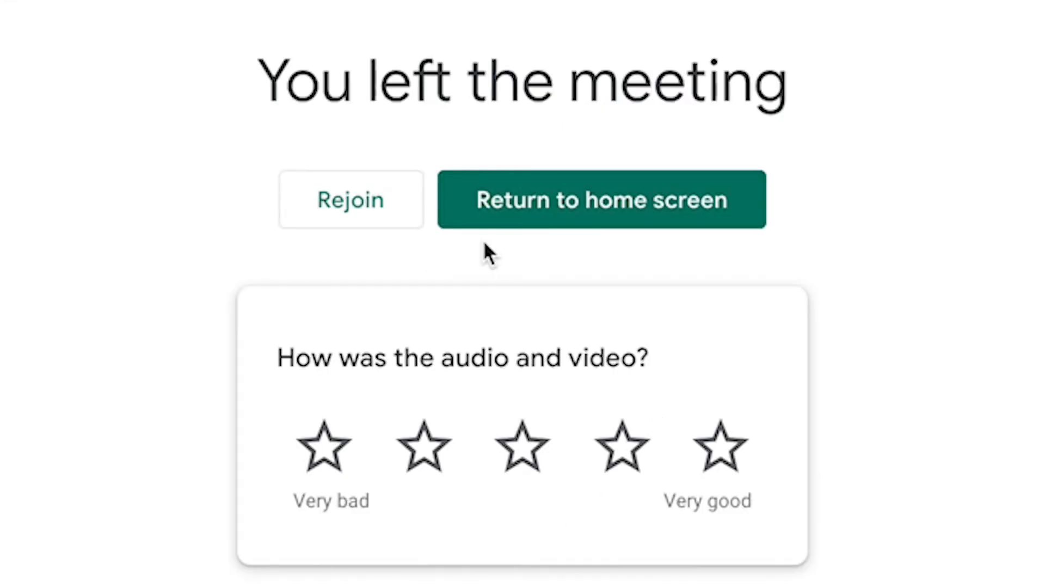
pyautogui.click(349, 201)
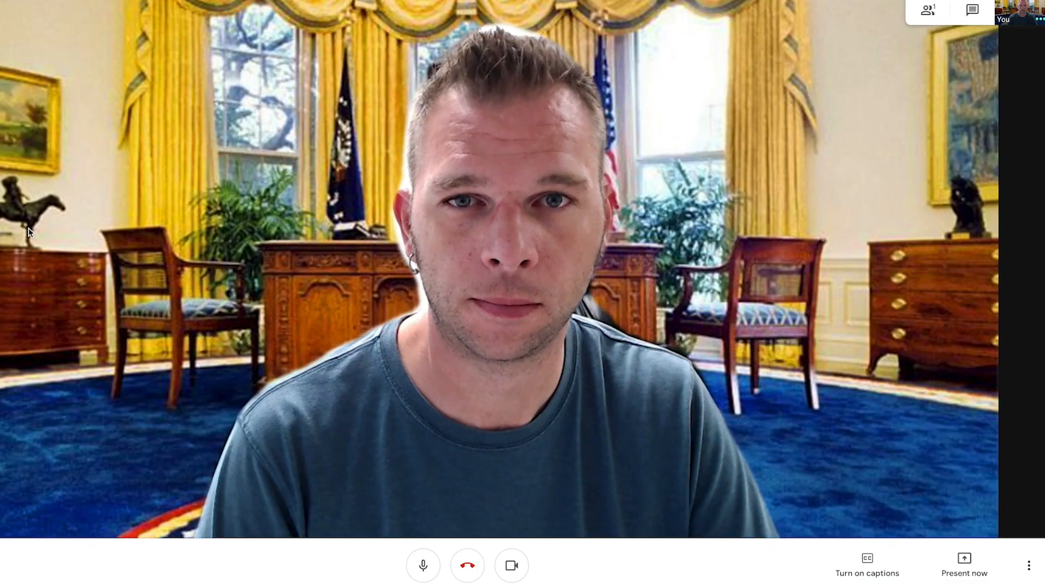